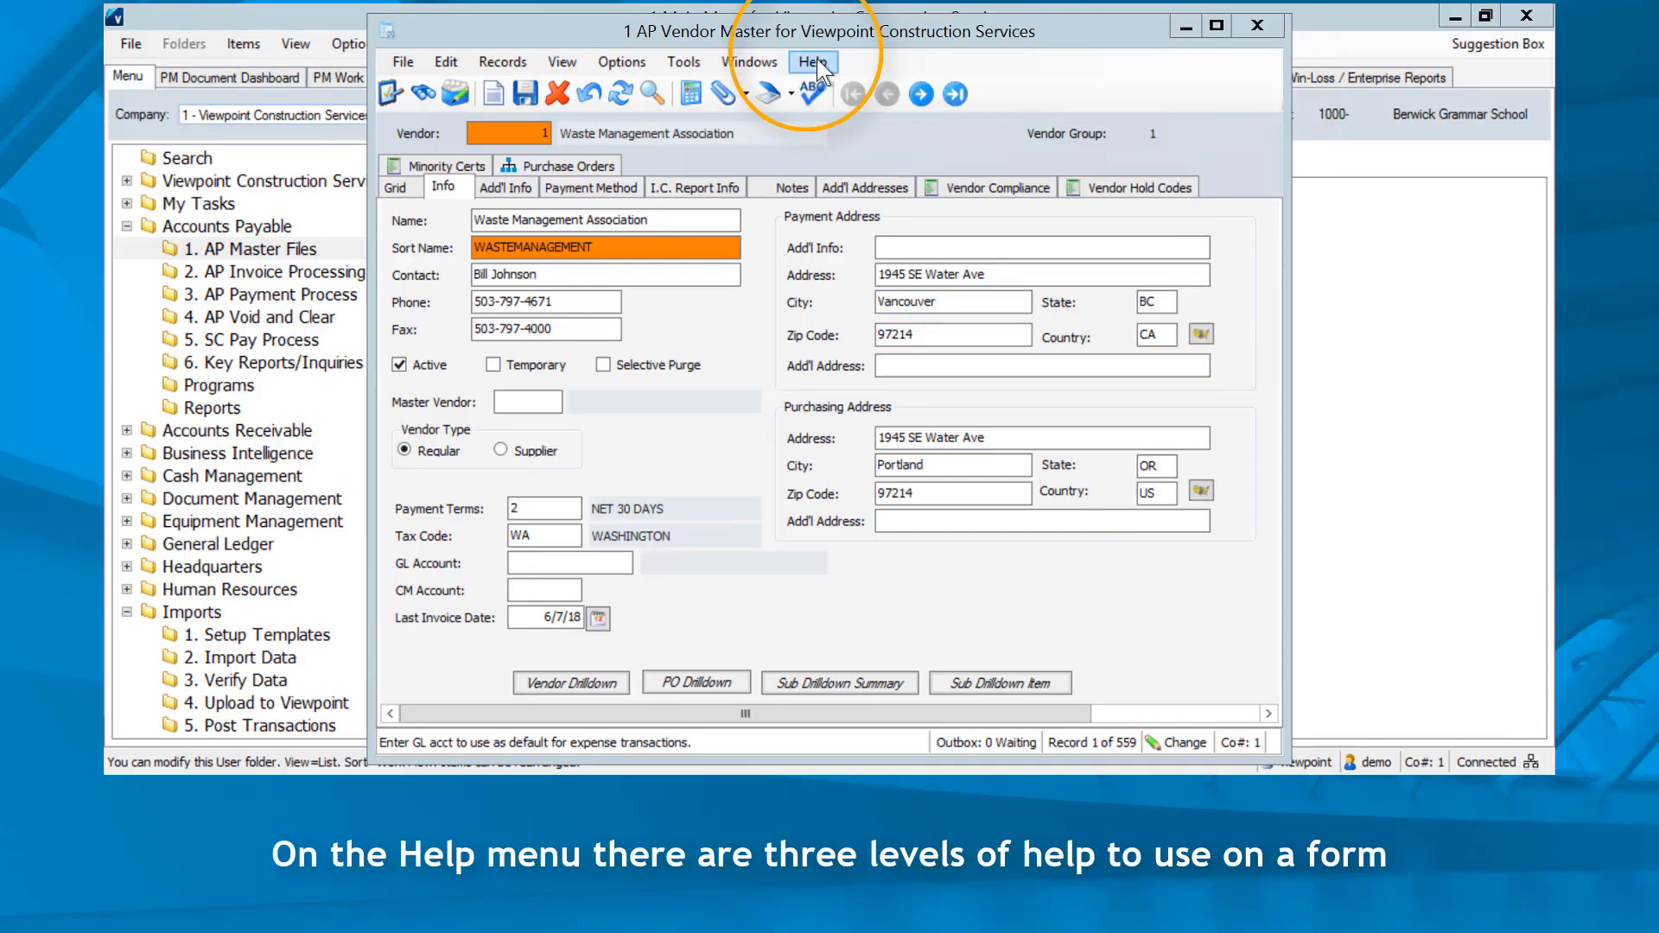
Step: Open the Help menu on the AP Vendor Master form
left_click(813, 61)
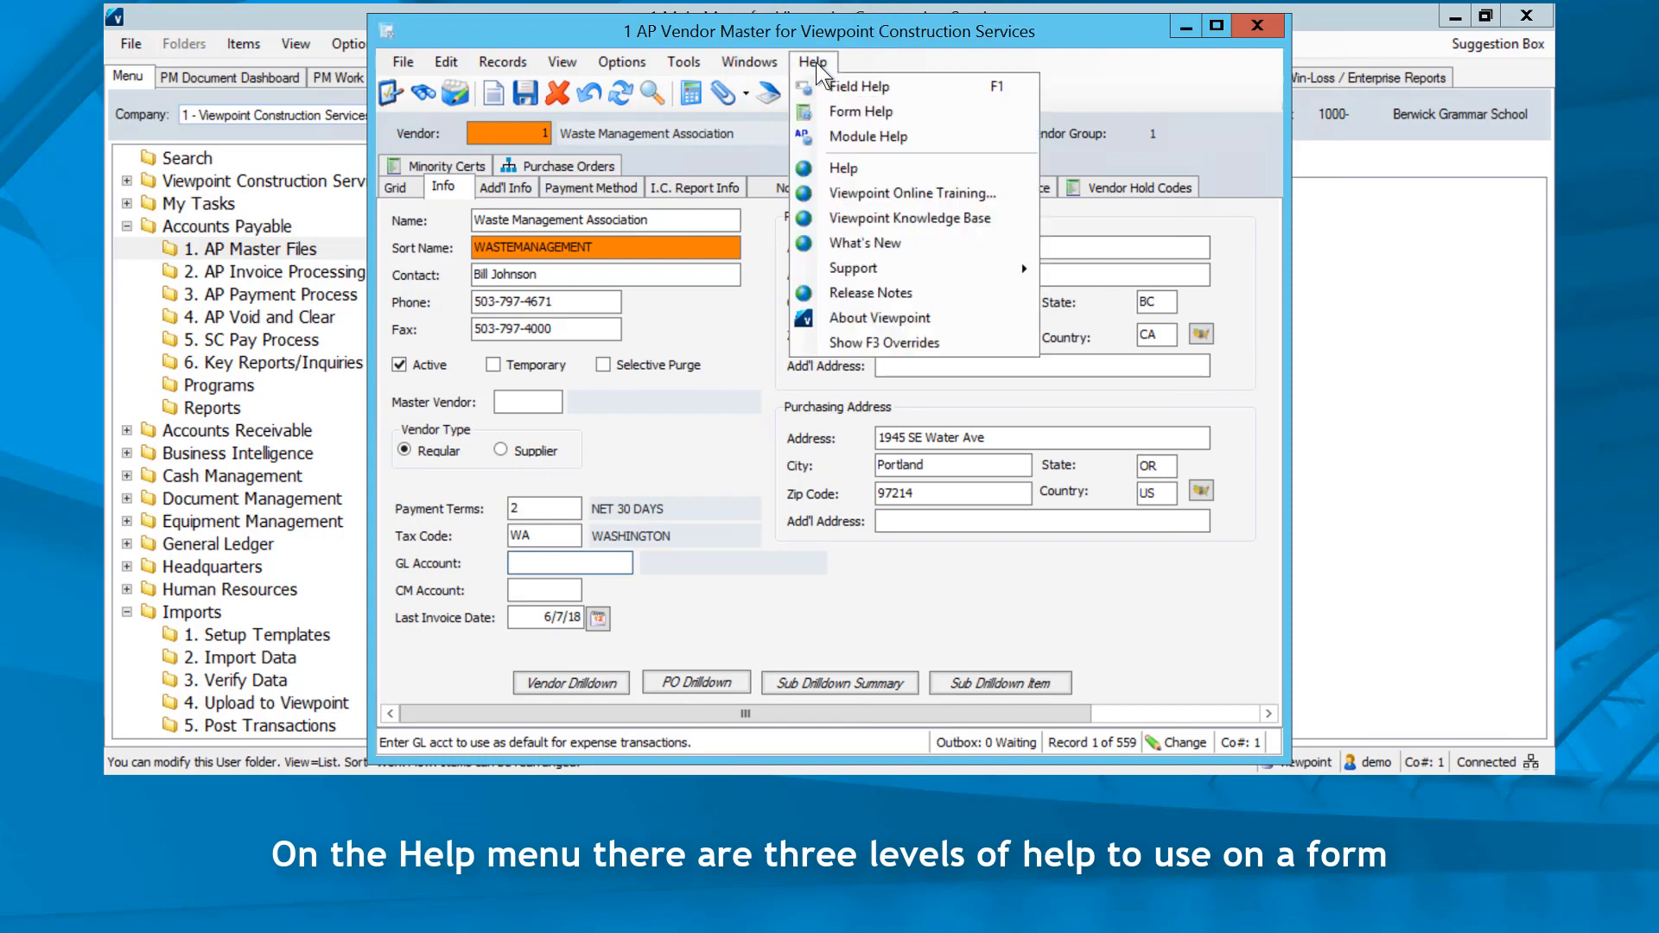
mouse_move(825, 154)
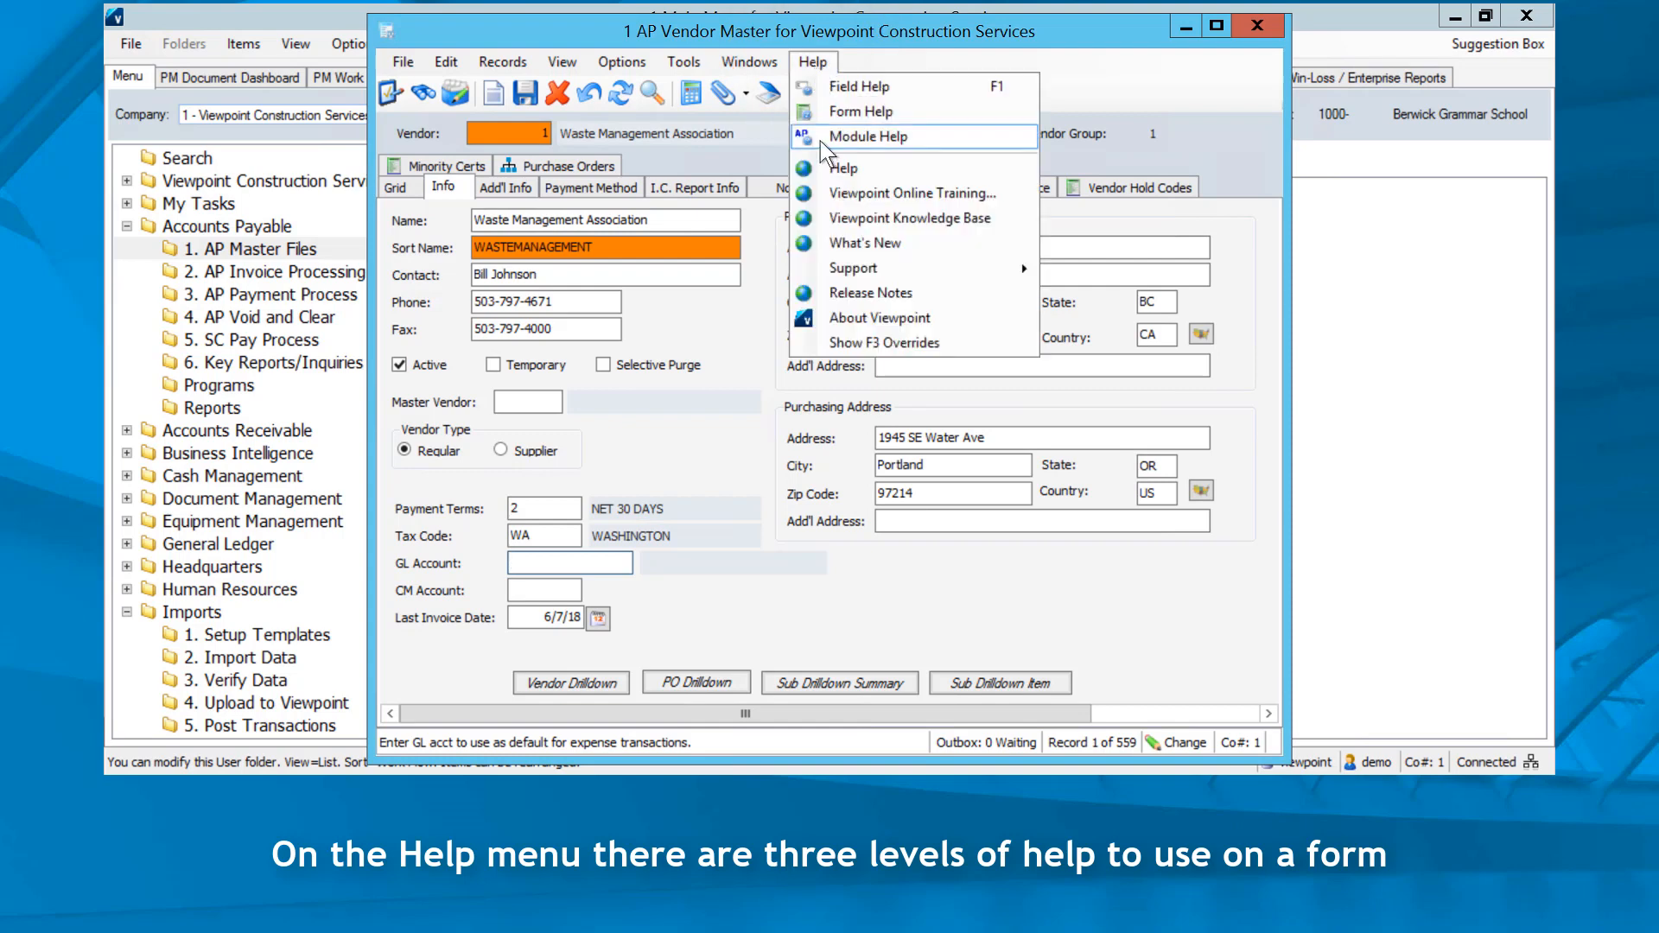
Step: Open Module Help and scroll the Accounts Payable: Overview page to its topic links
left_click(869, 136)
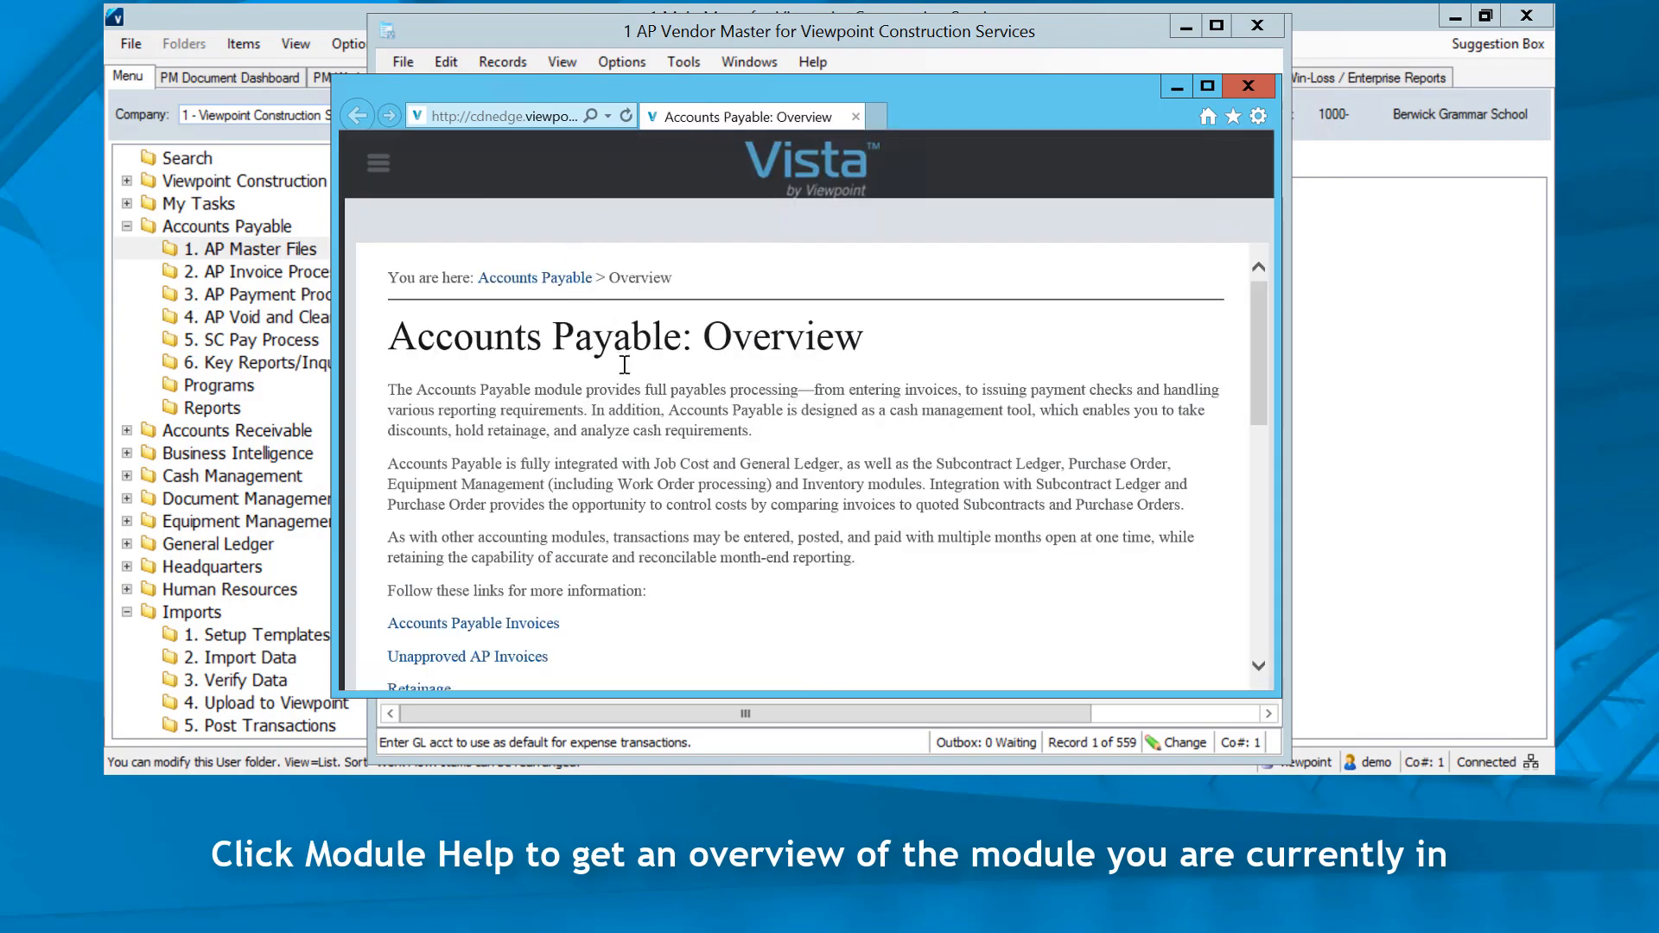
mouse_move(1146, 258)
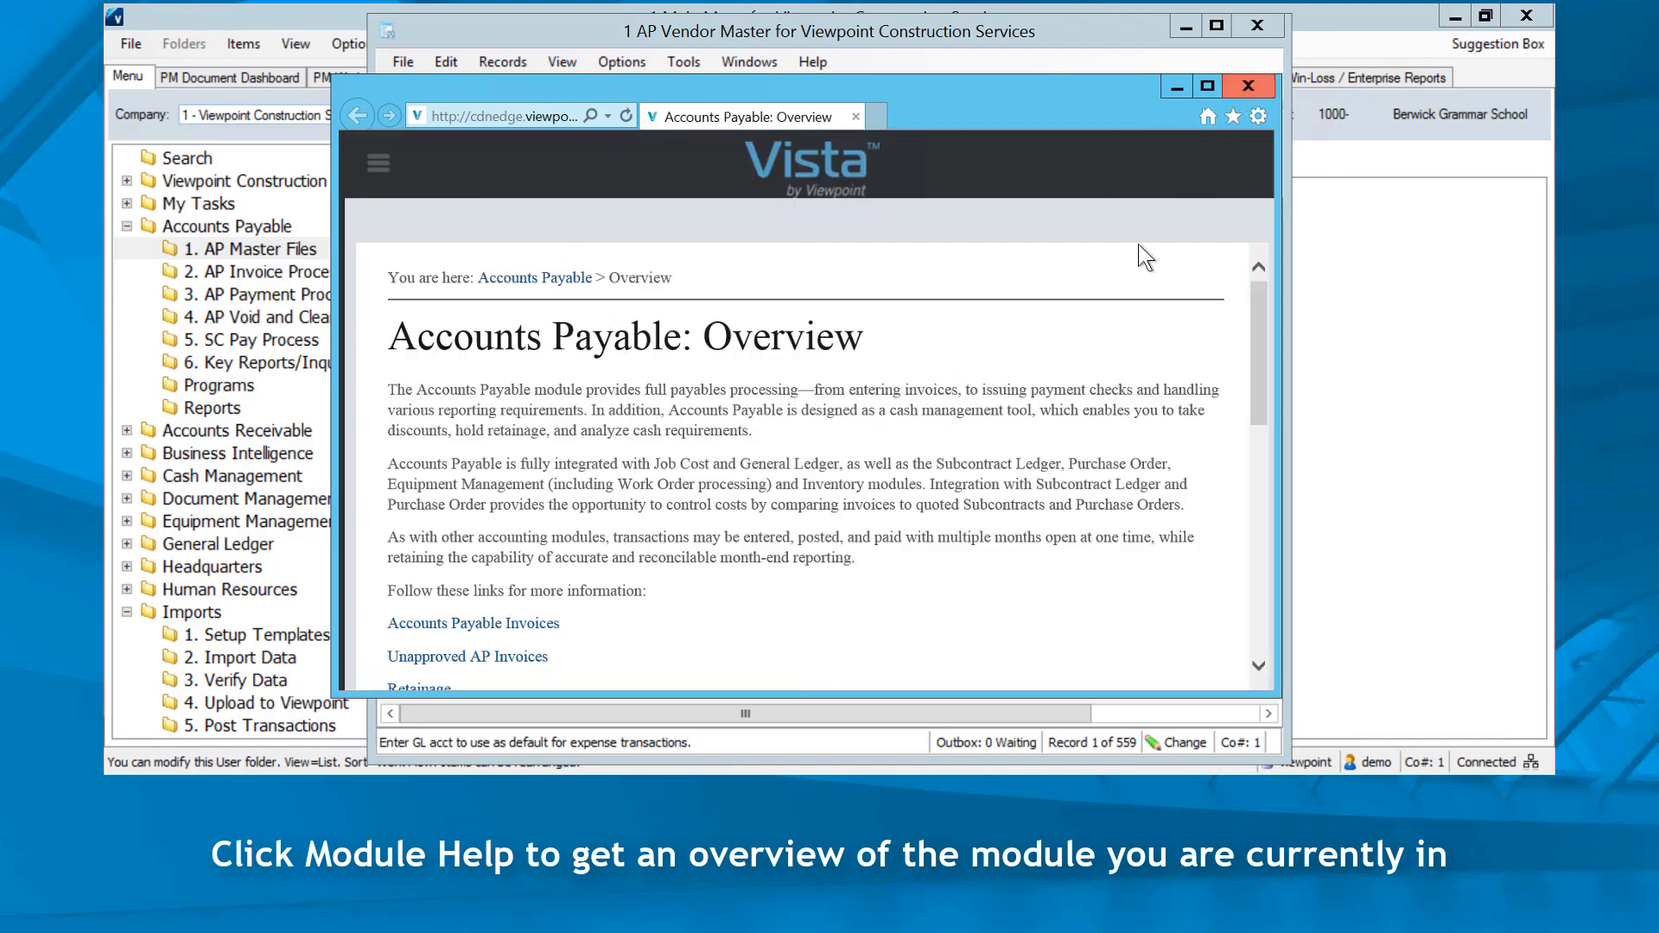
scroll("down", 3)
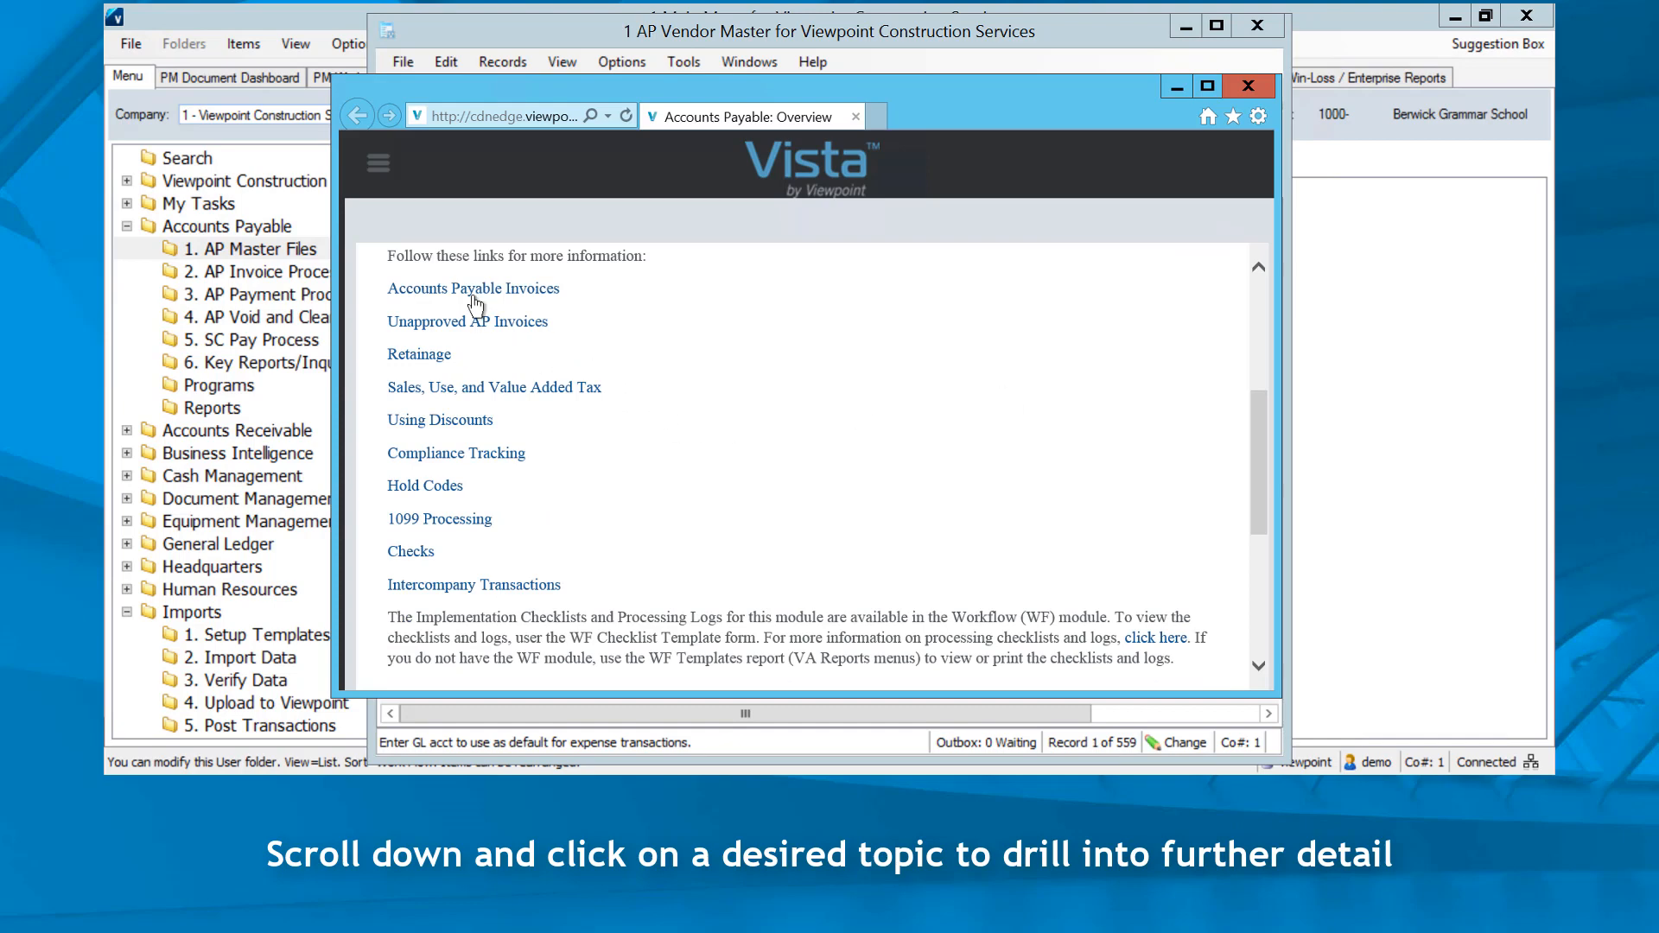
mouse_move(411, 440)
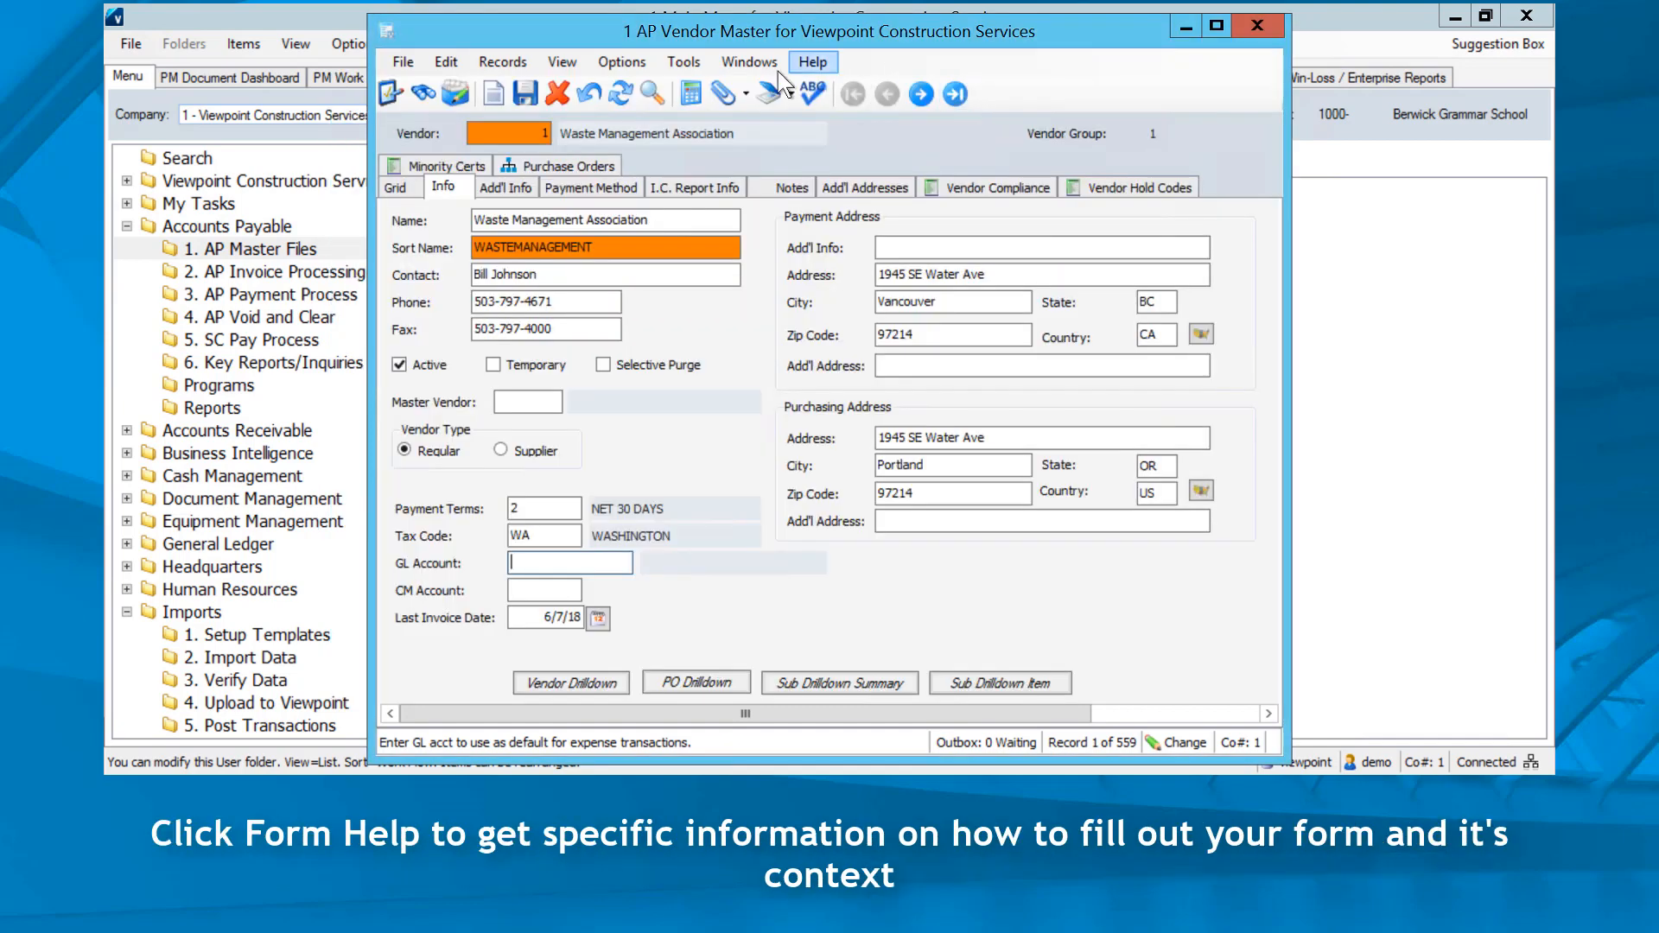
Step: Open Form Help for AP Vendor Master and read the Sharing the Vendor Master topic
left_click(812, 61)
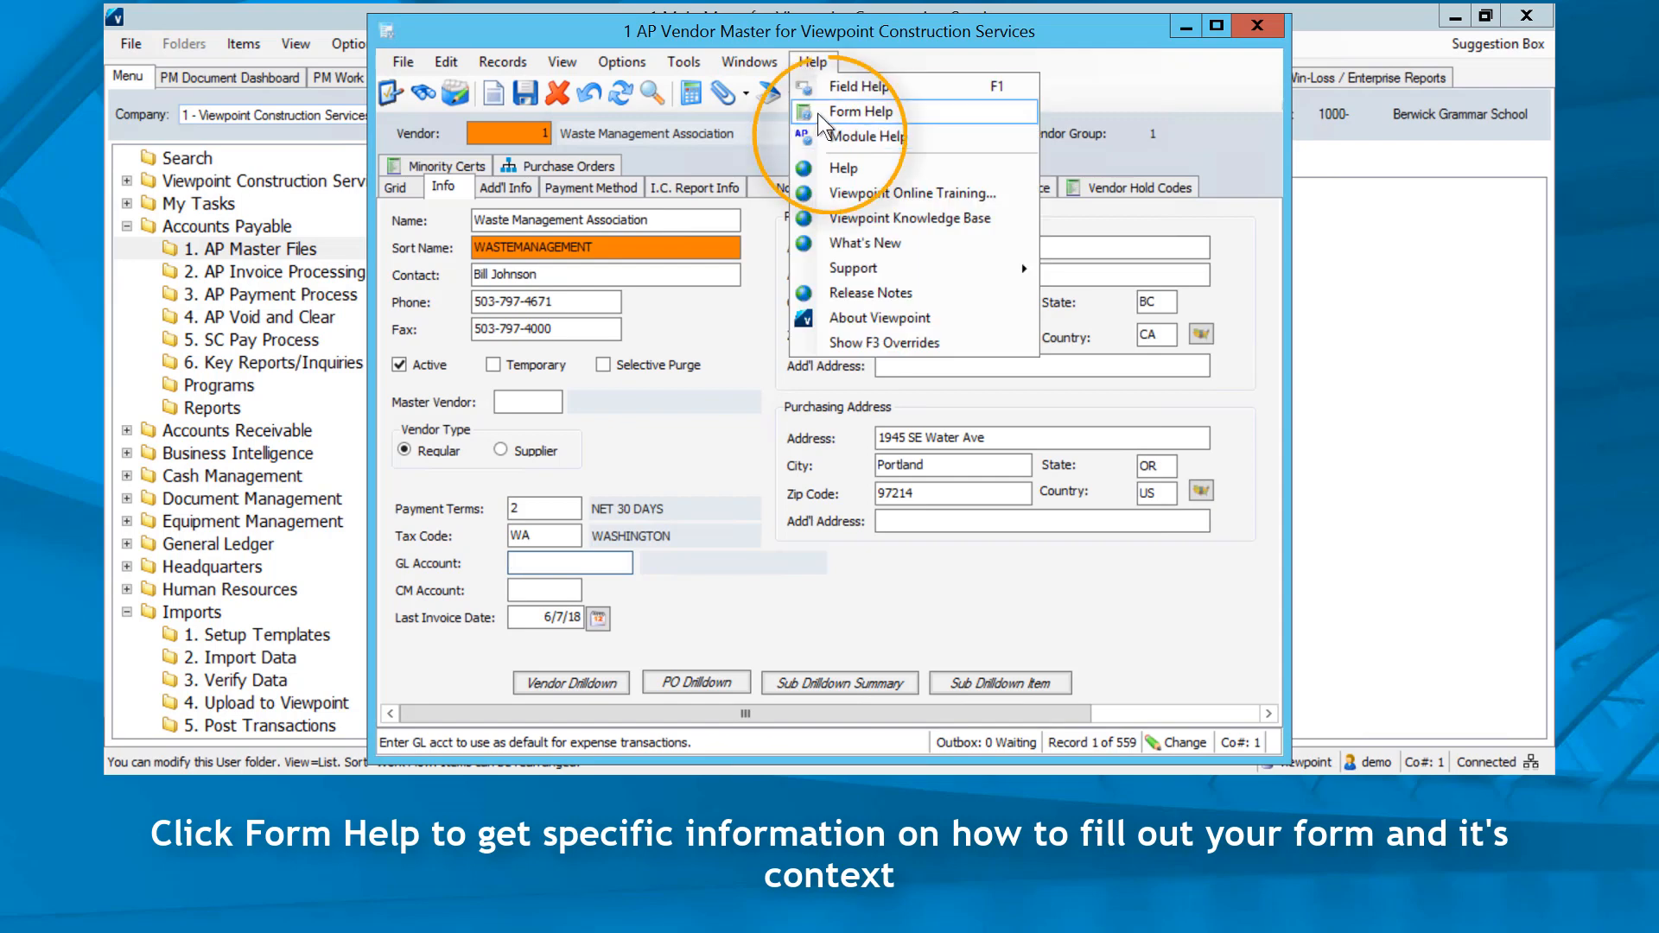
left_click(861, 111)
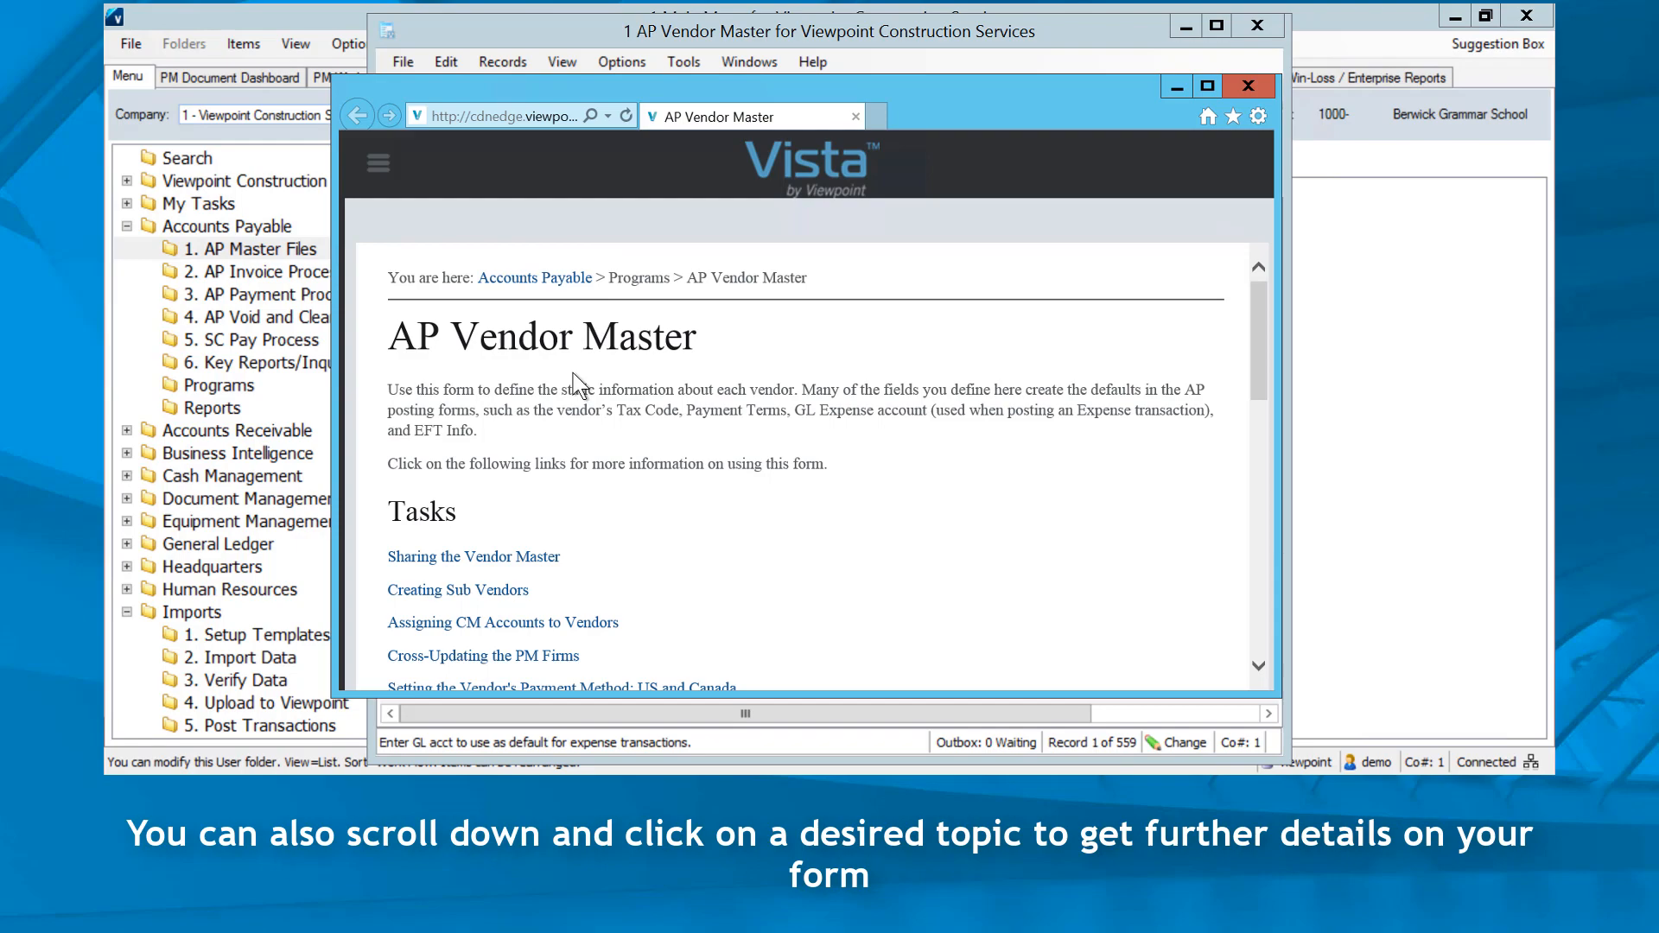
scroll("down", 3)
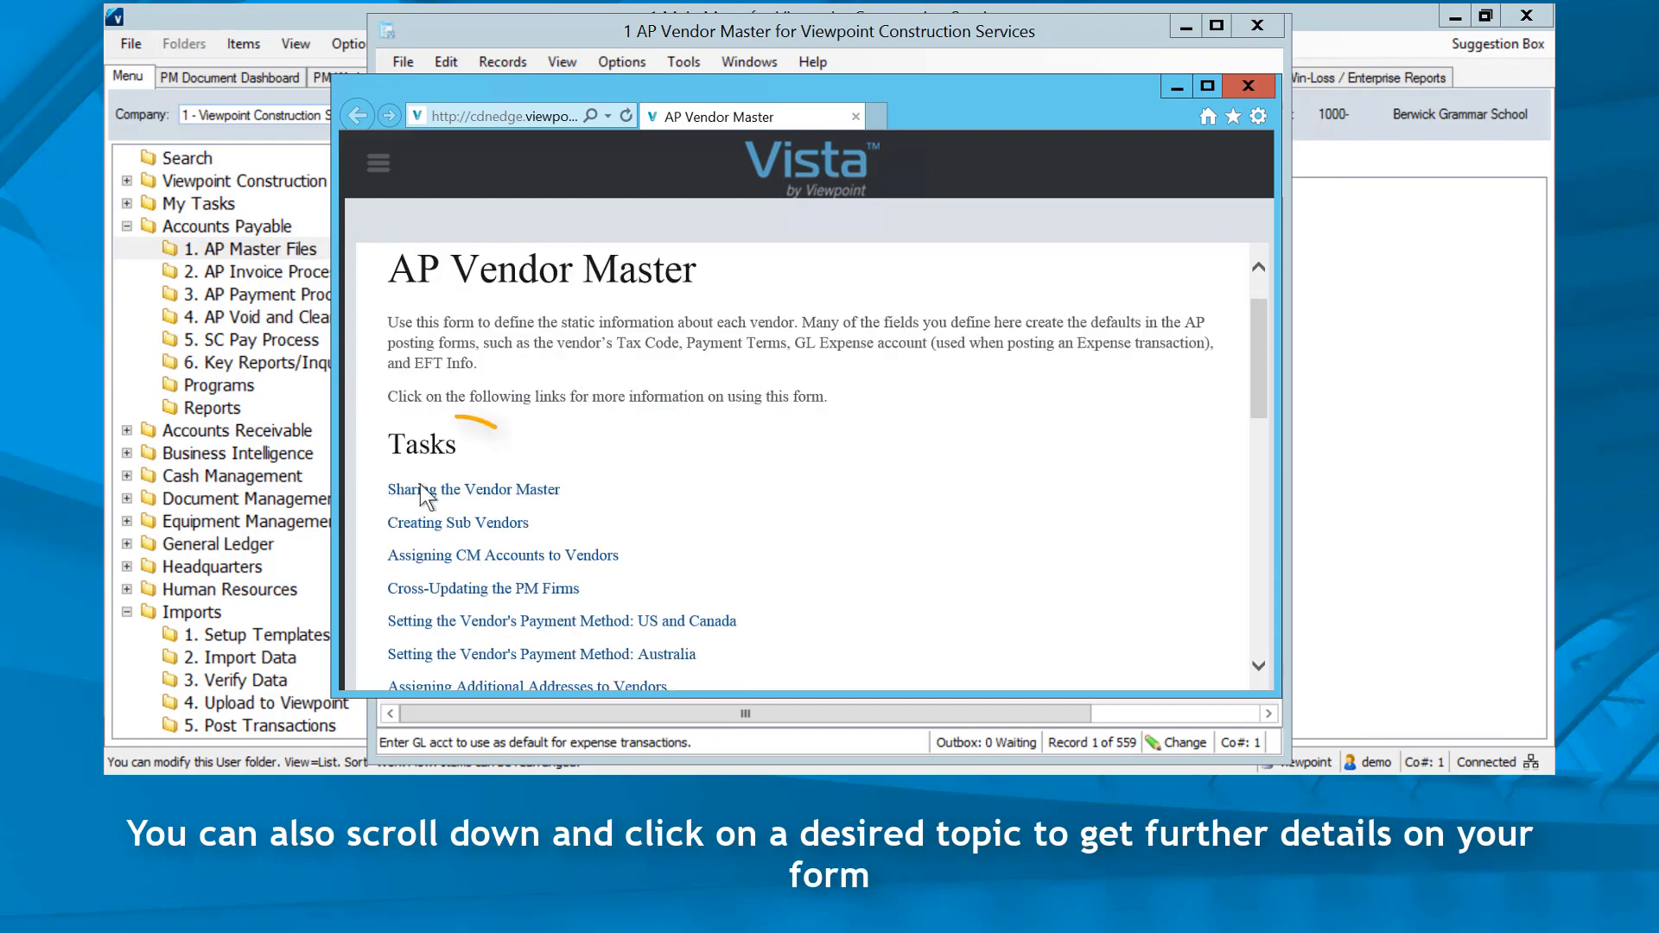
left_click(472, 490)
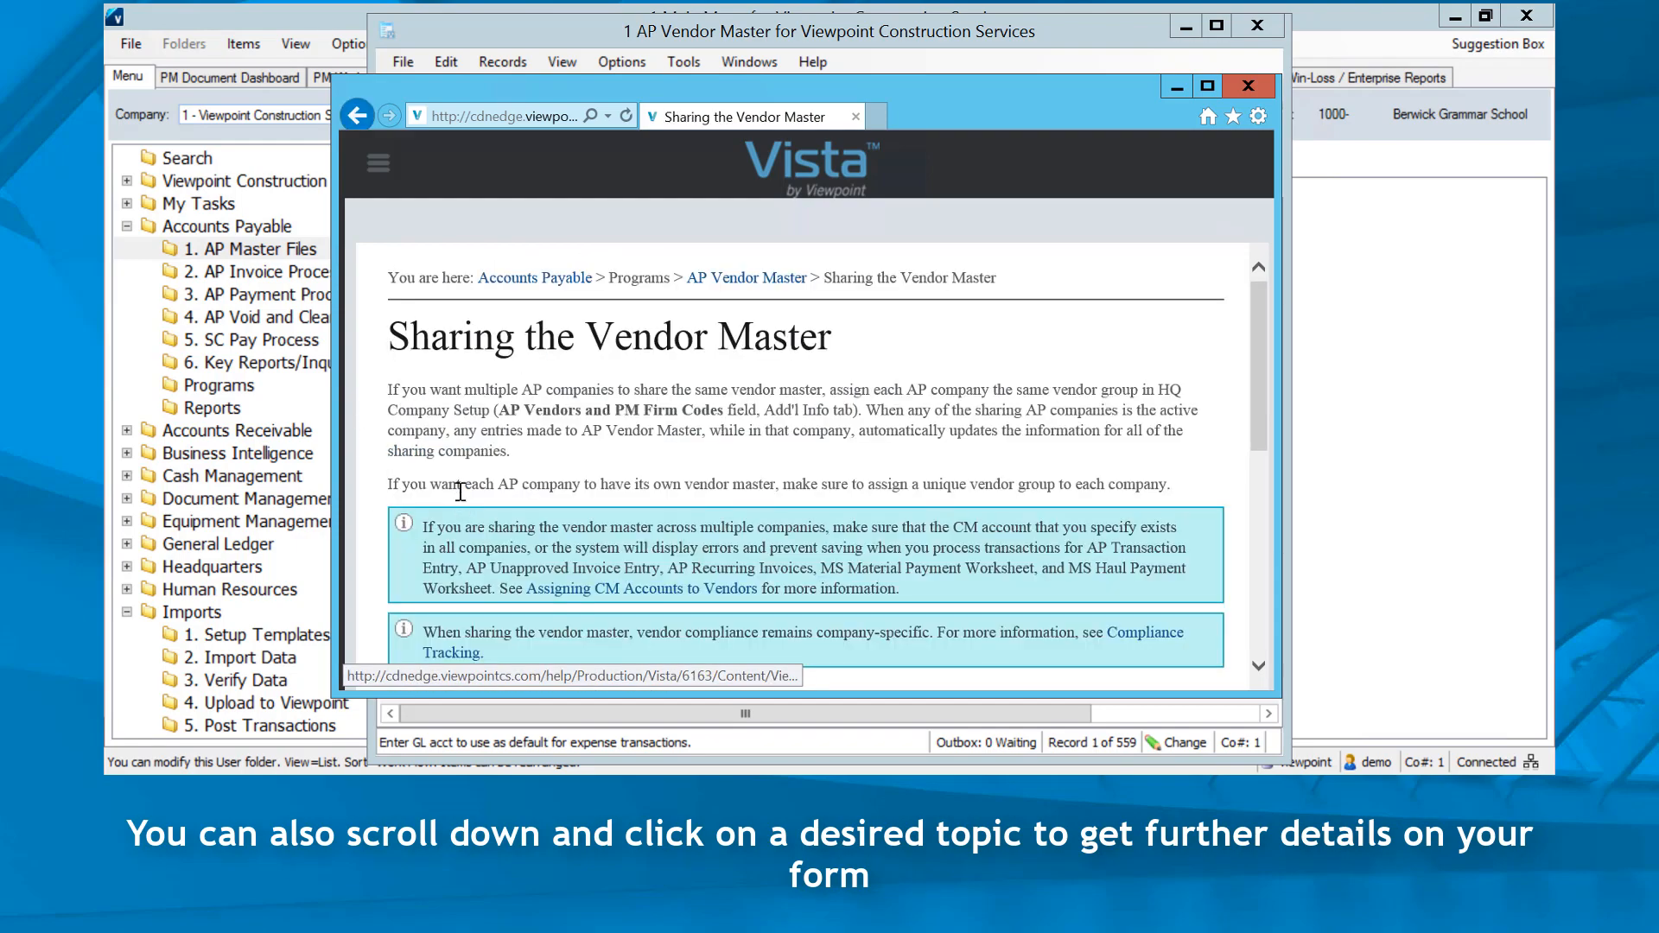
left_click(813, 61)
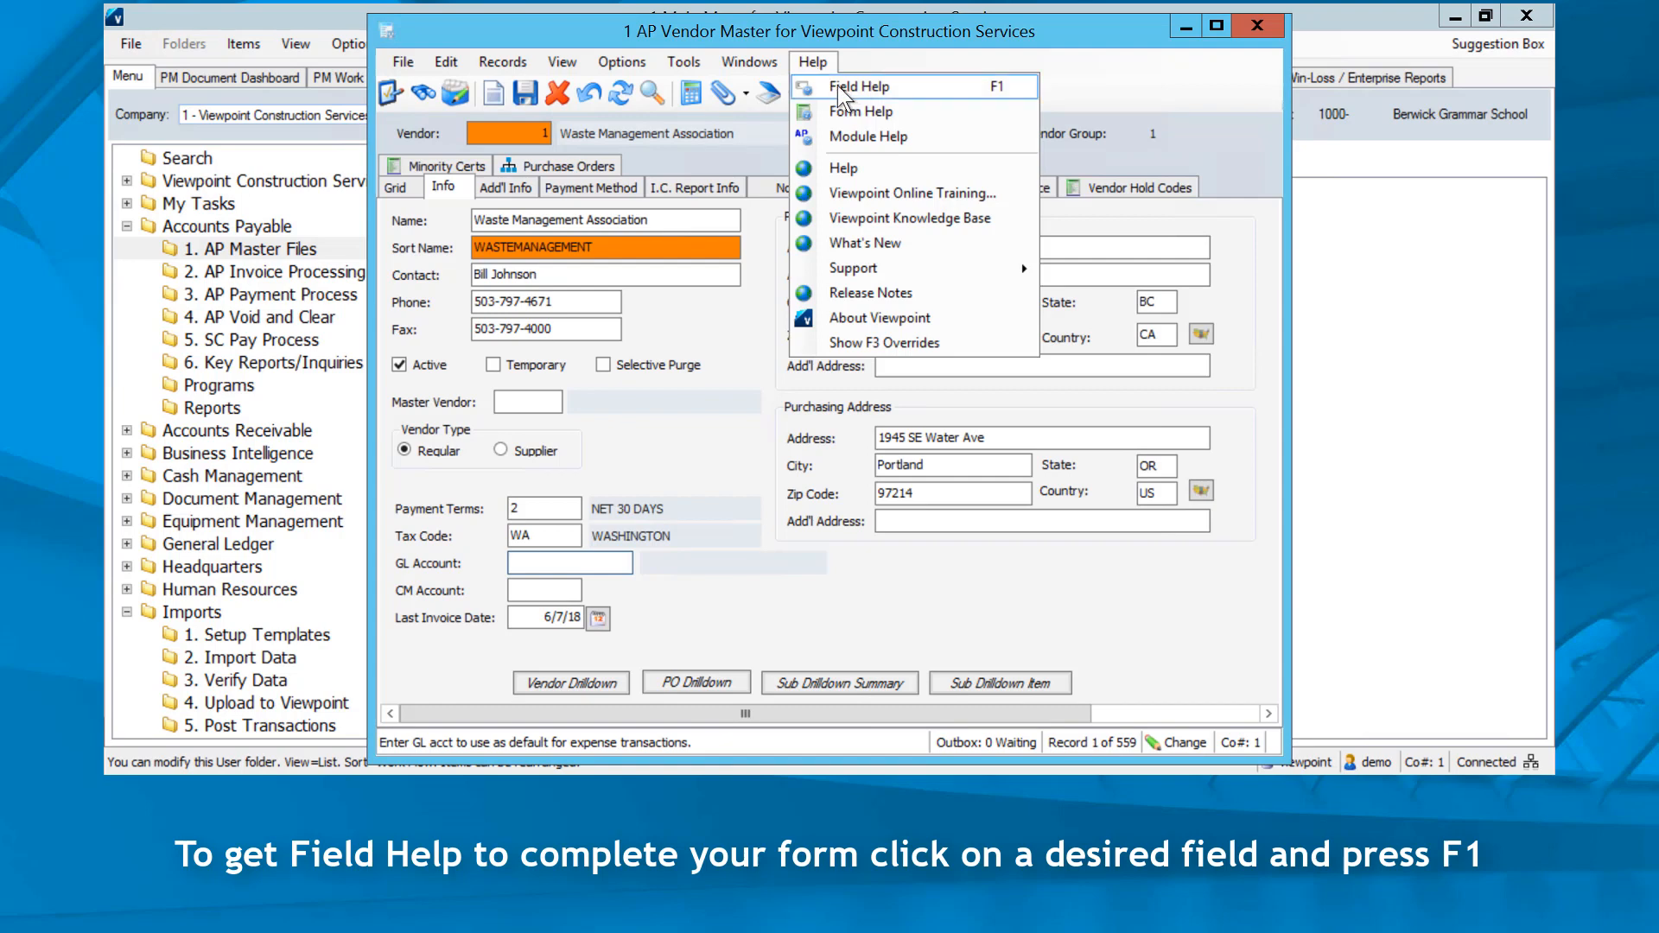
mouse_move(539, 254)
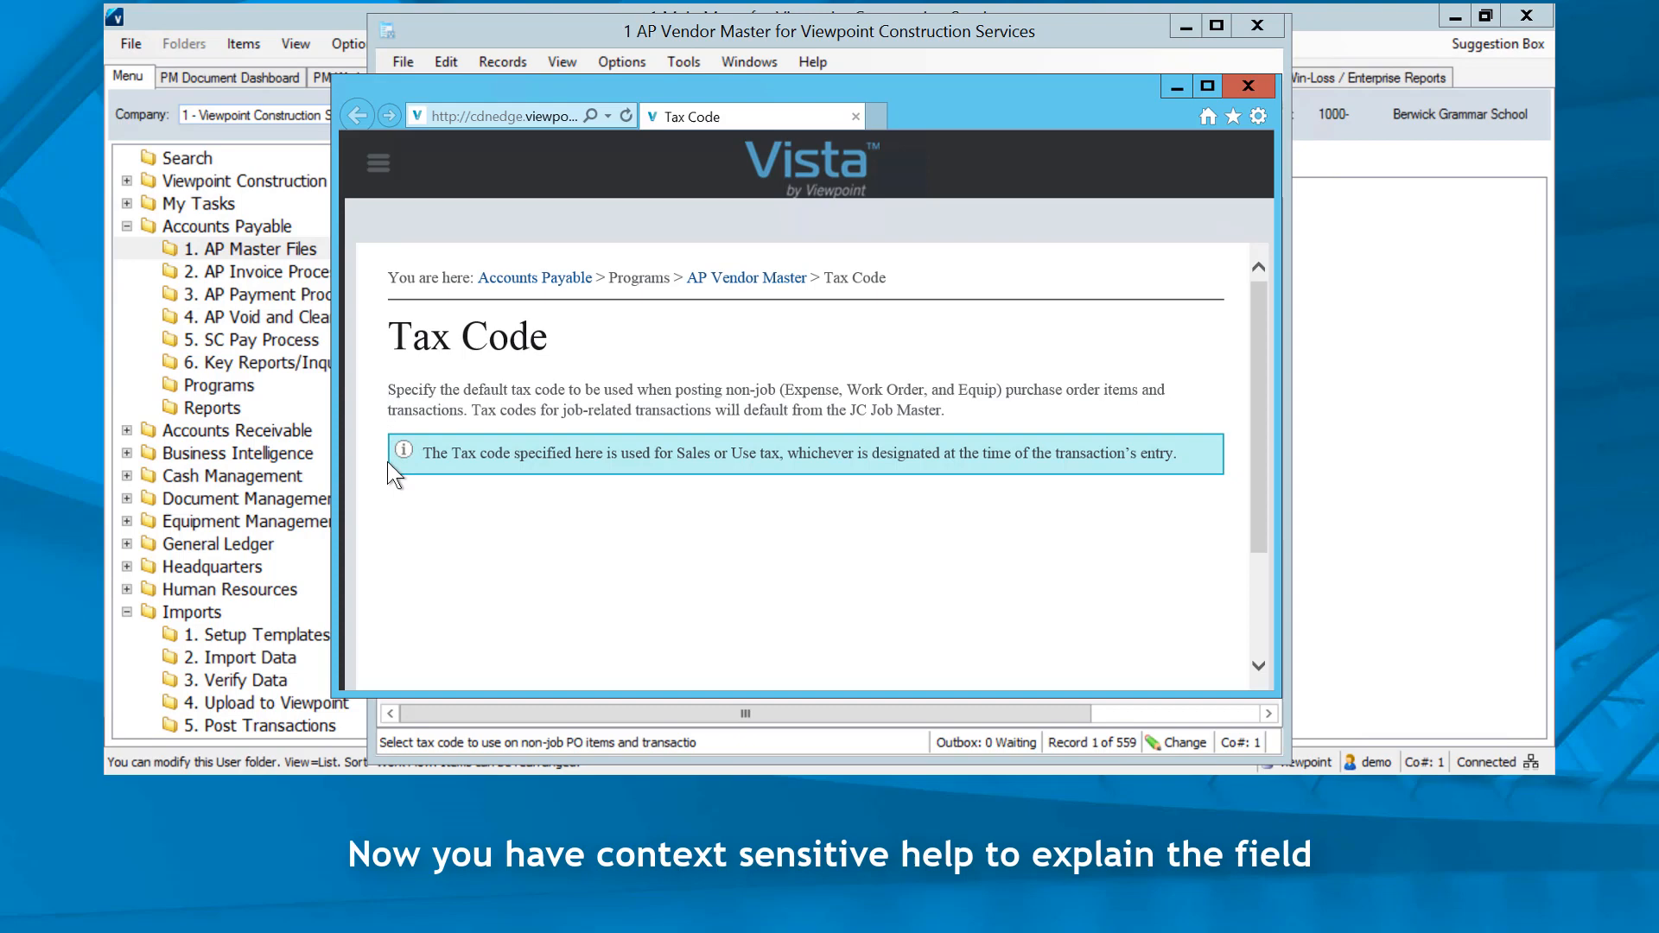
mouse_move(401, 485)
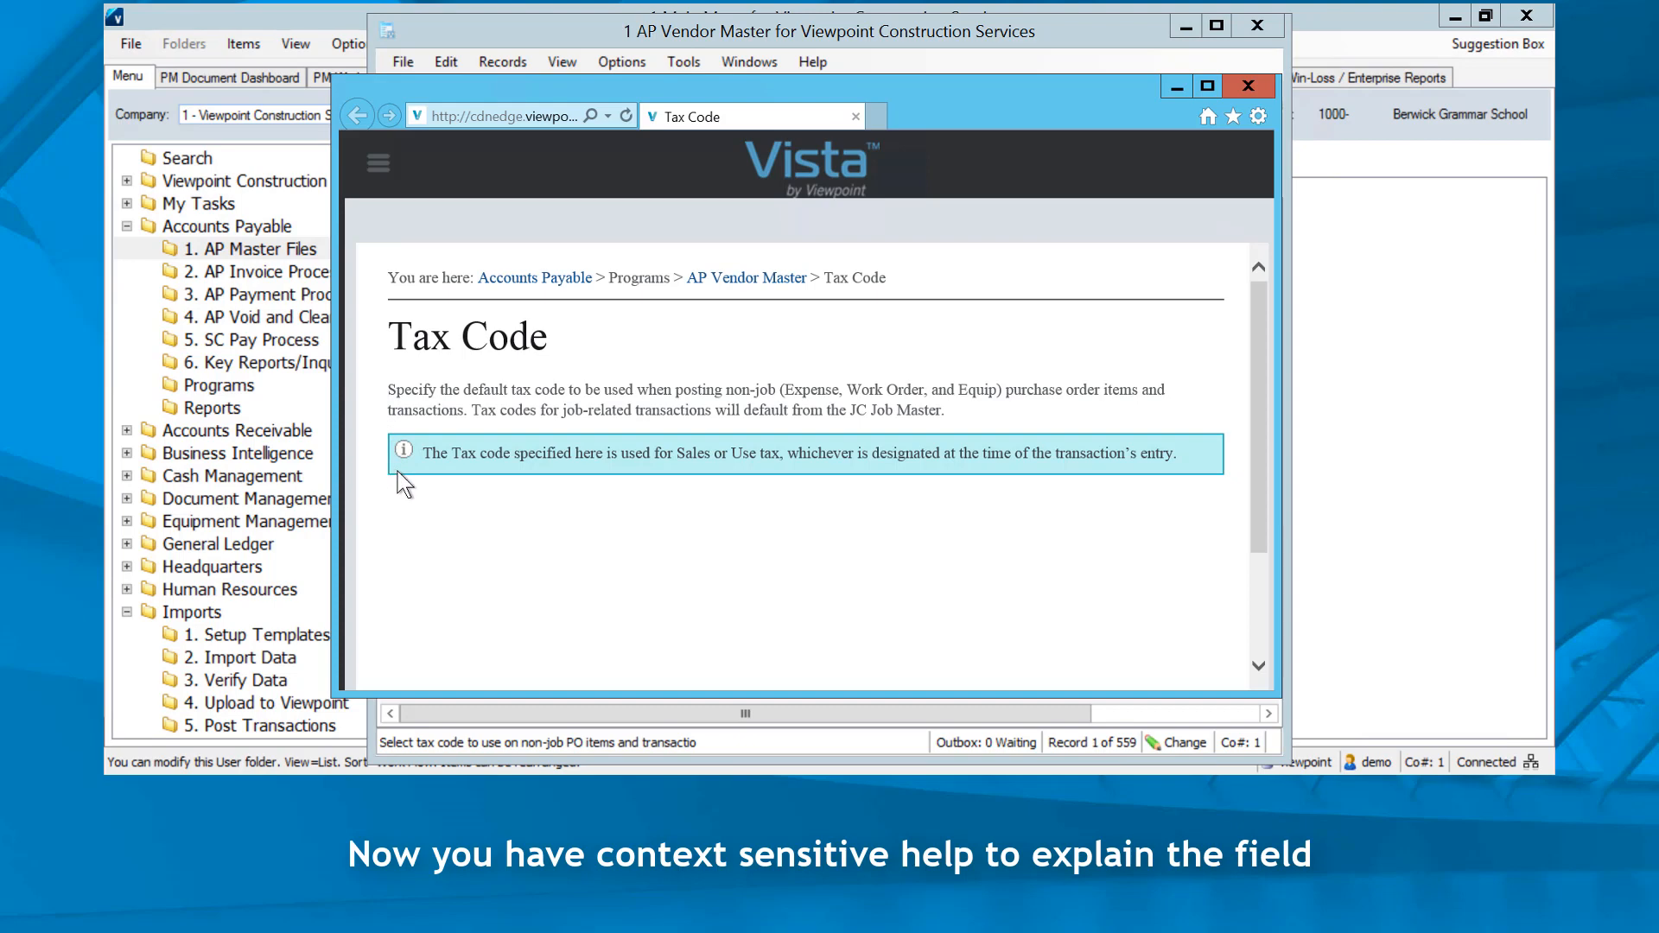
Step: Reopen the Help menu after reading the Tax Code field help
left_click(812, 62)
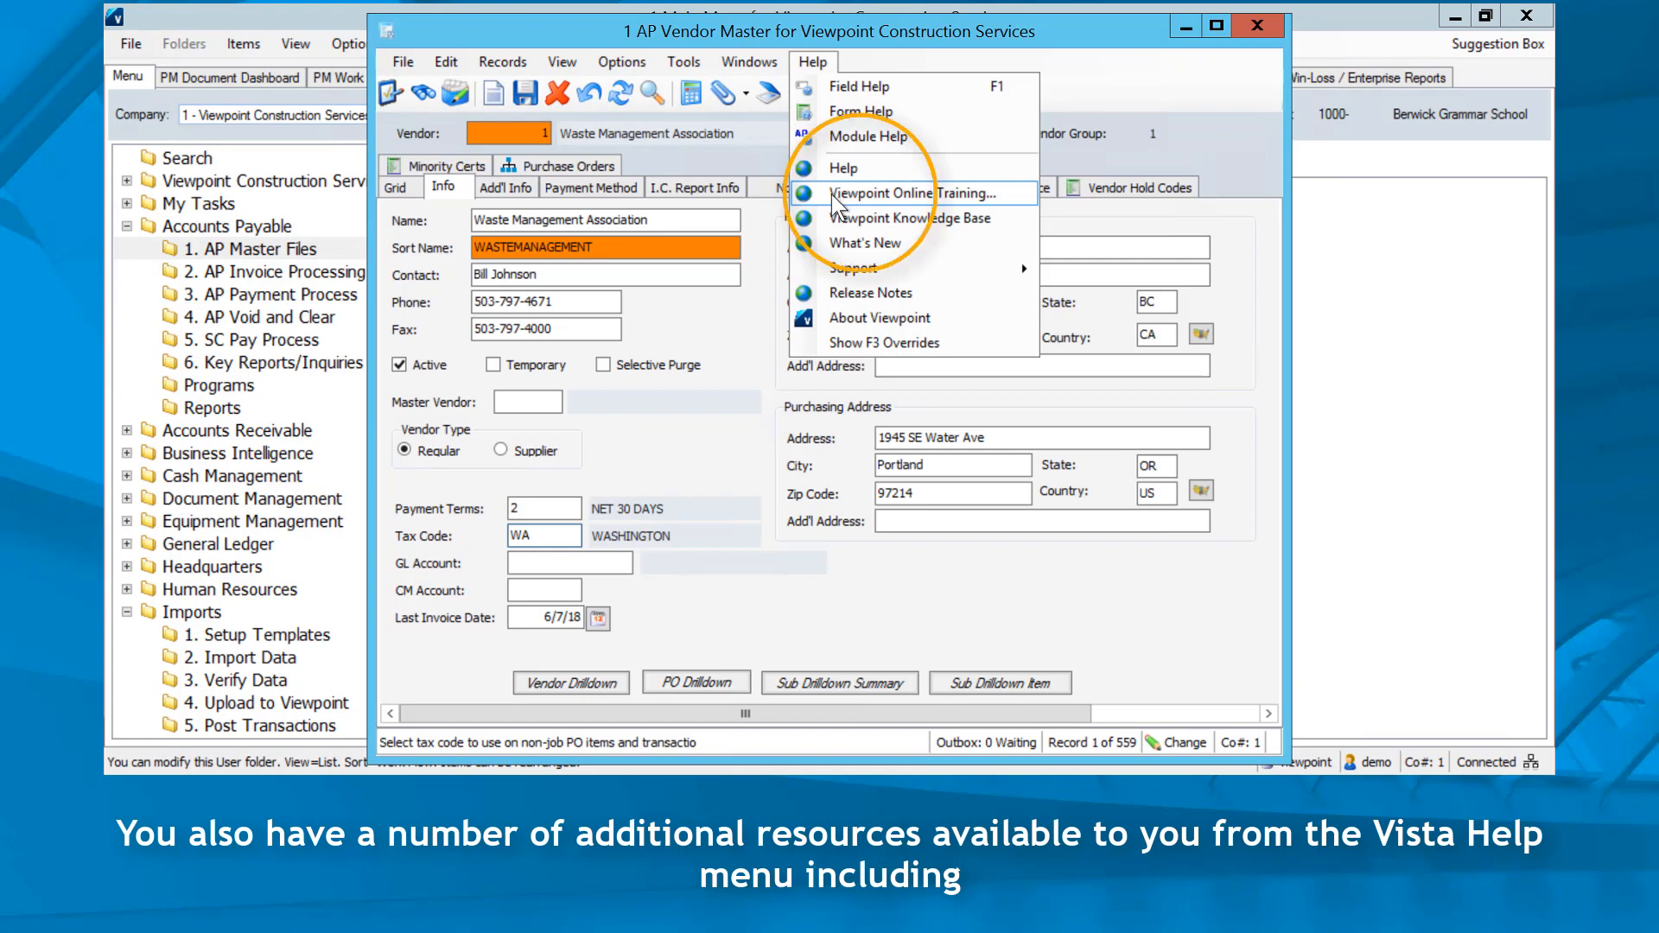
mouse_move(864, 242)
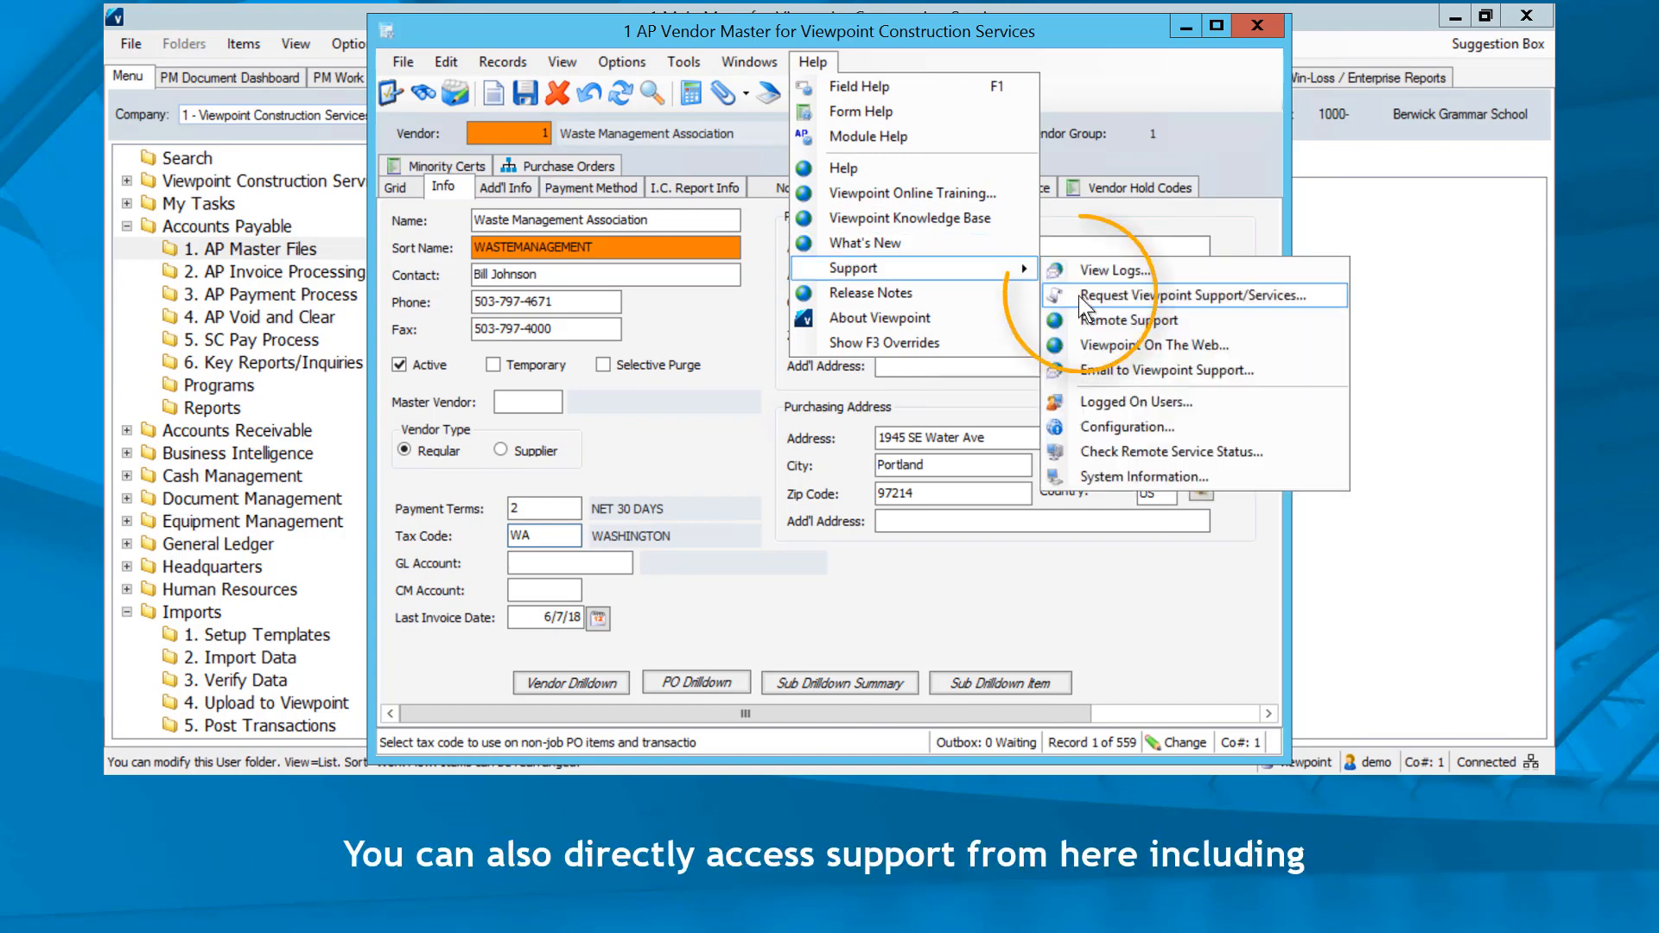
mouse_move(1129, 320)
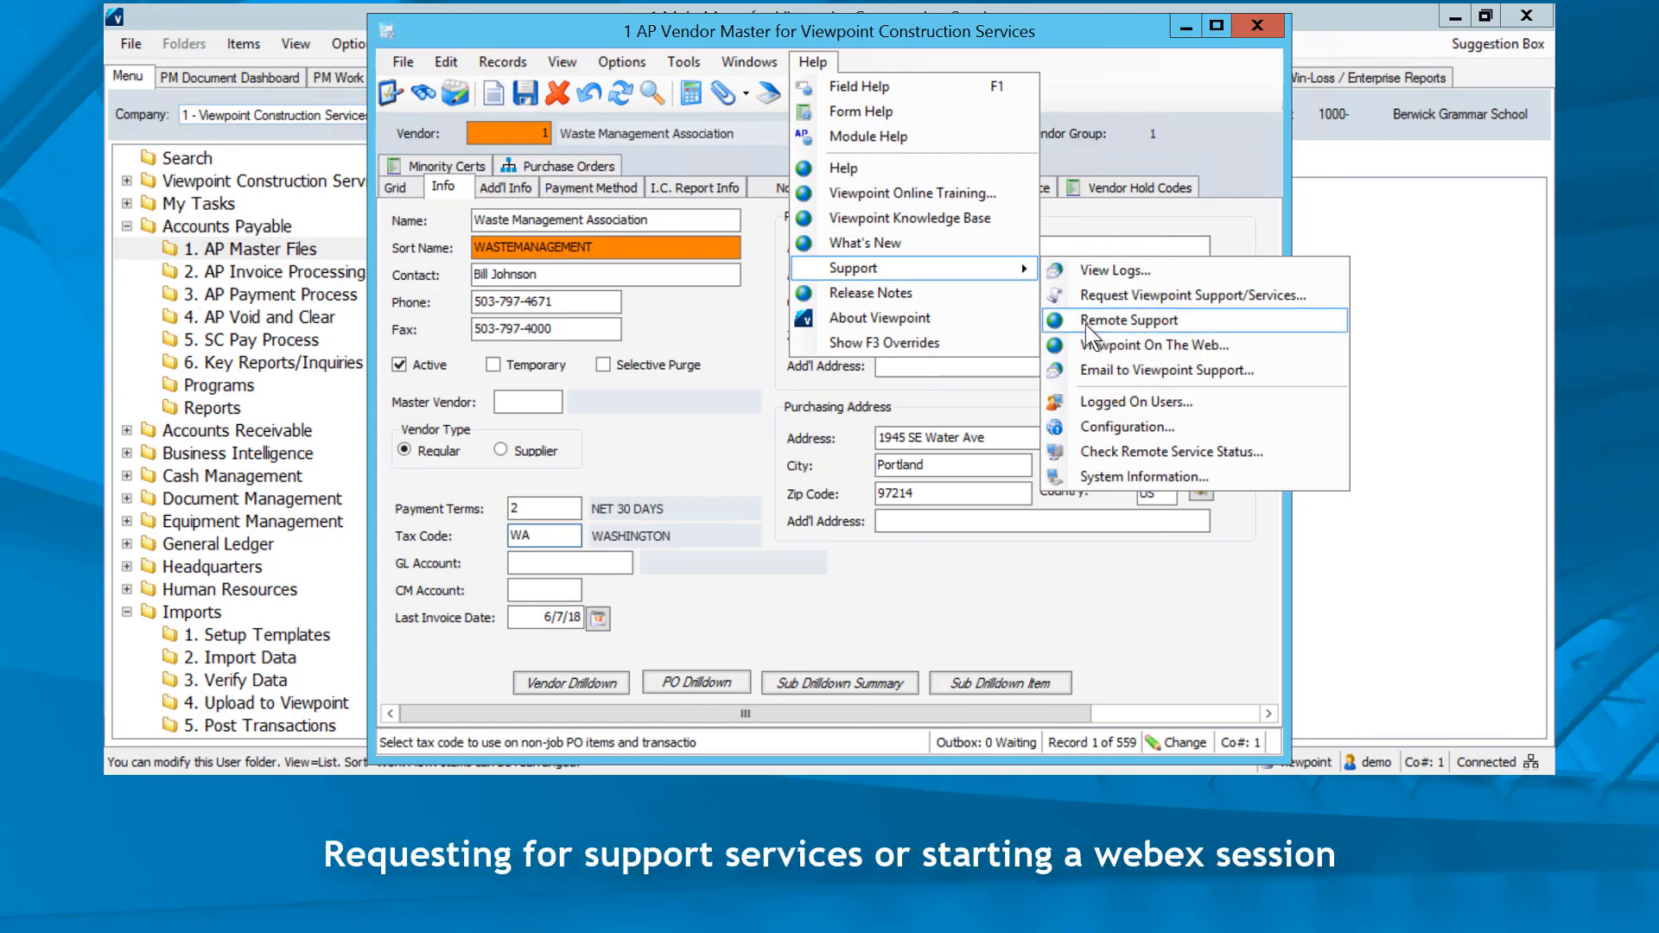
Step: Choose Email to Viewpoint Support and attach a screenshot of the form
left_click(1164, 371)
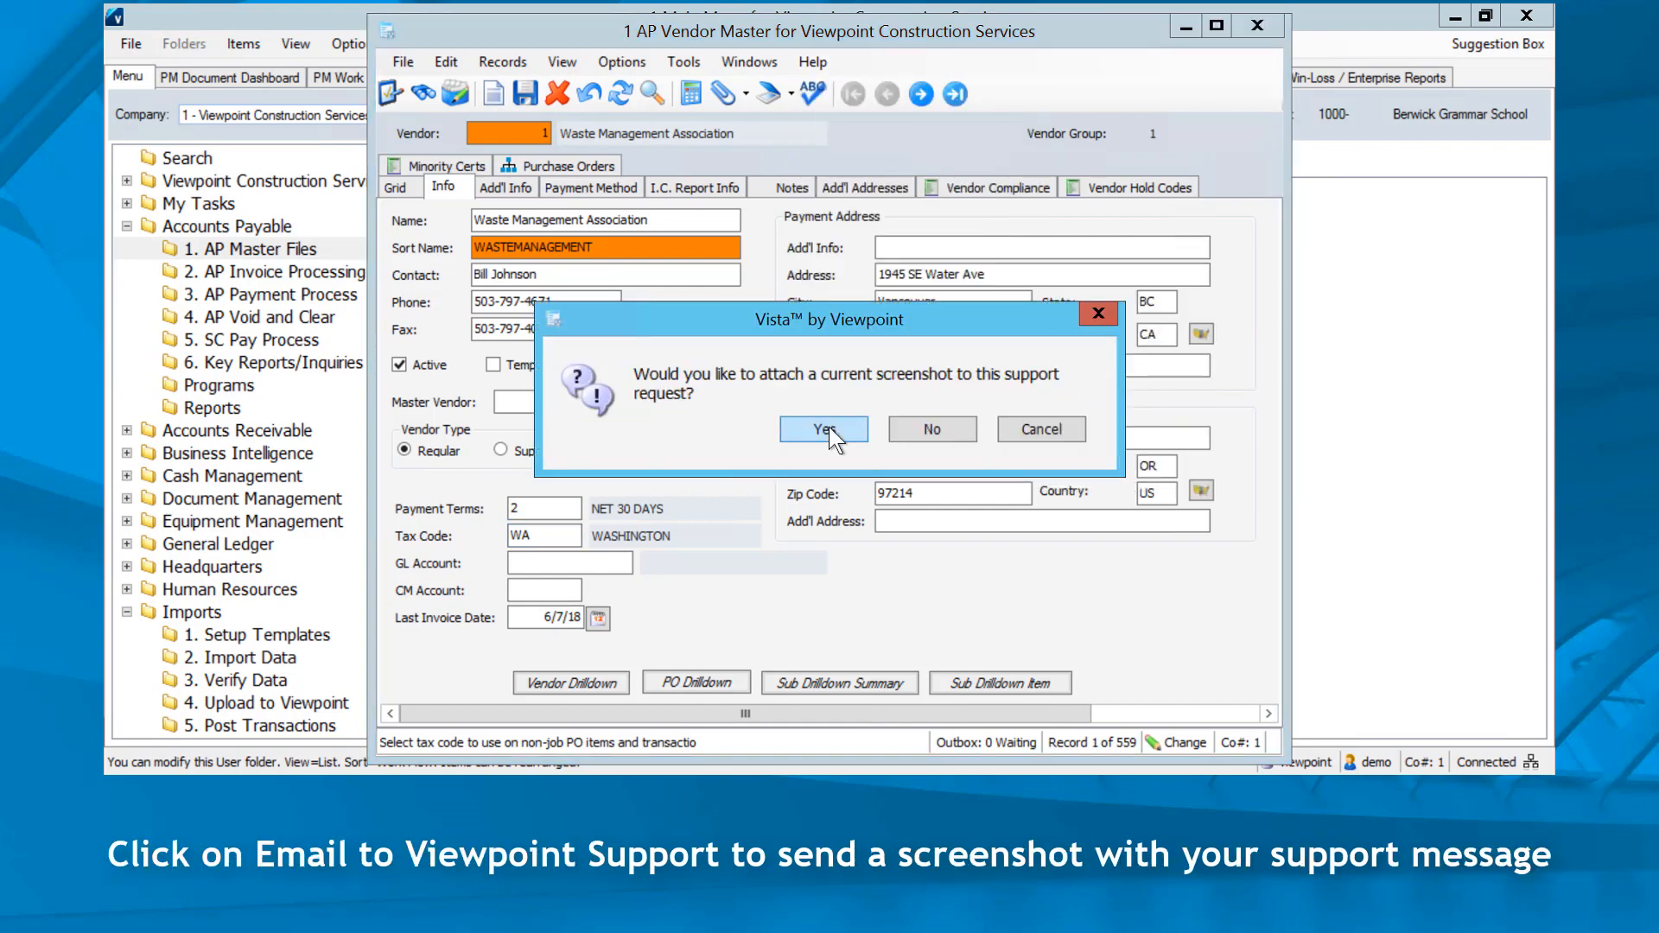
left_click(812, 61)
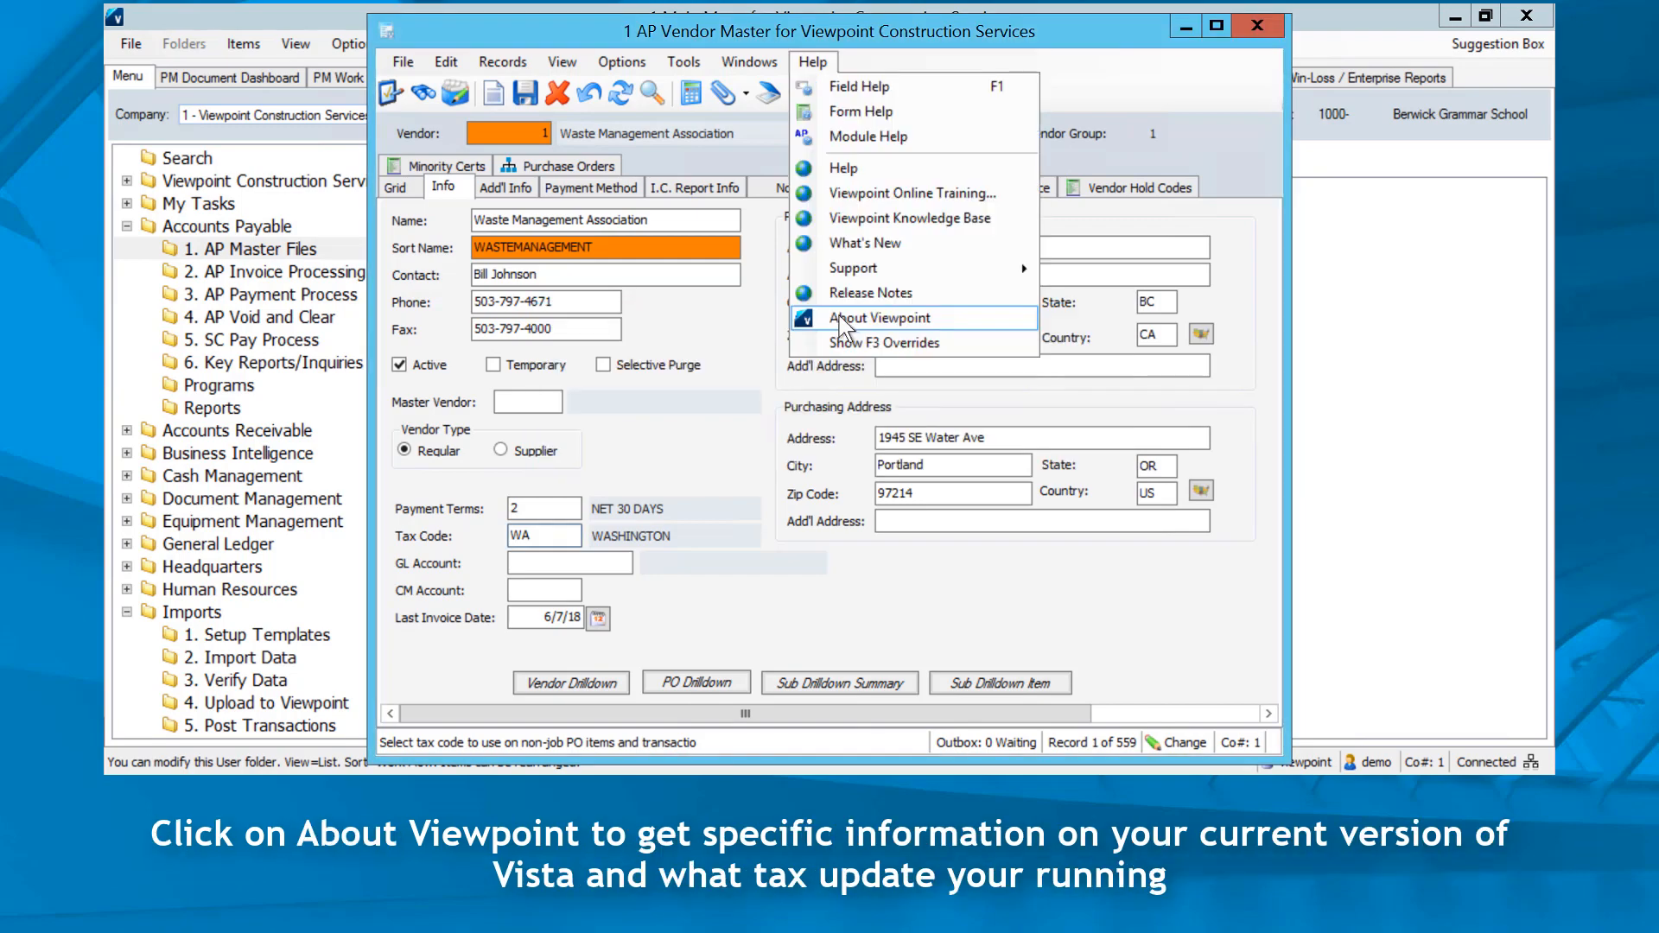
Step: View About Viewpoint showing version 6.16.3 and Tax Update 2017-5, then close it
left_click(878, 317)
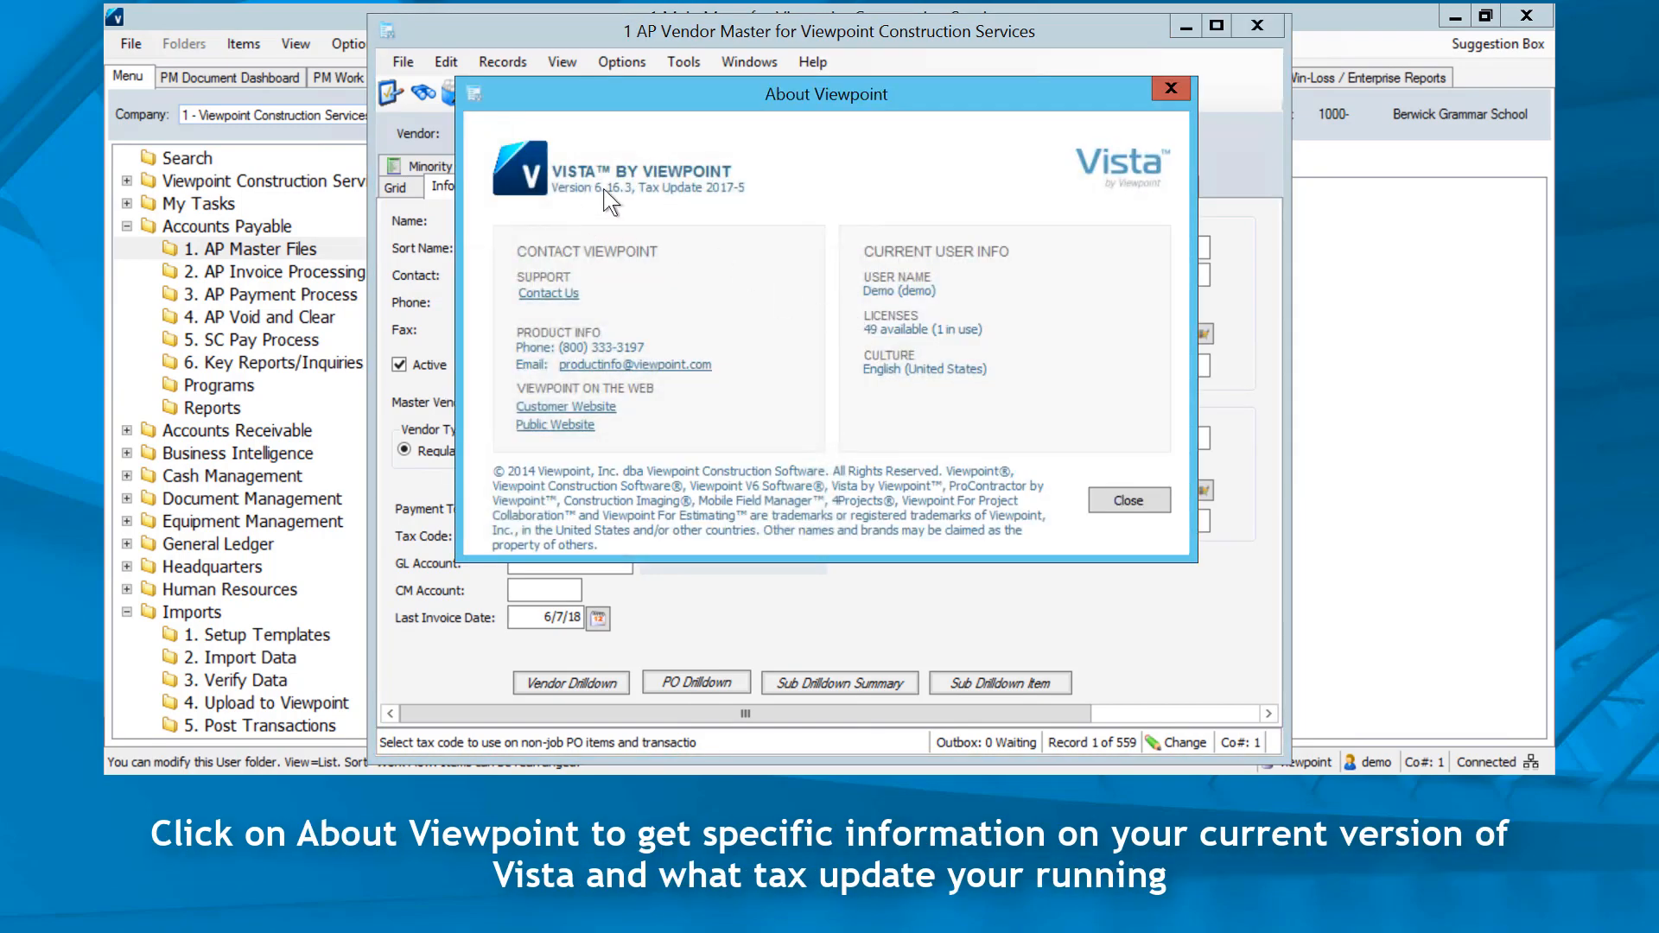
mouse_move(701, 207)
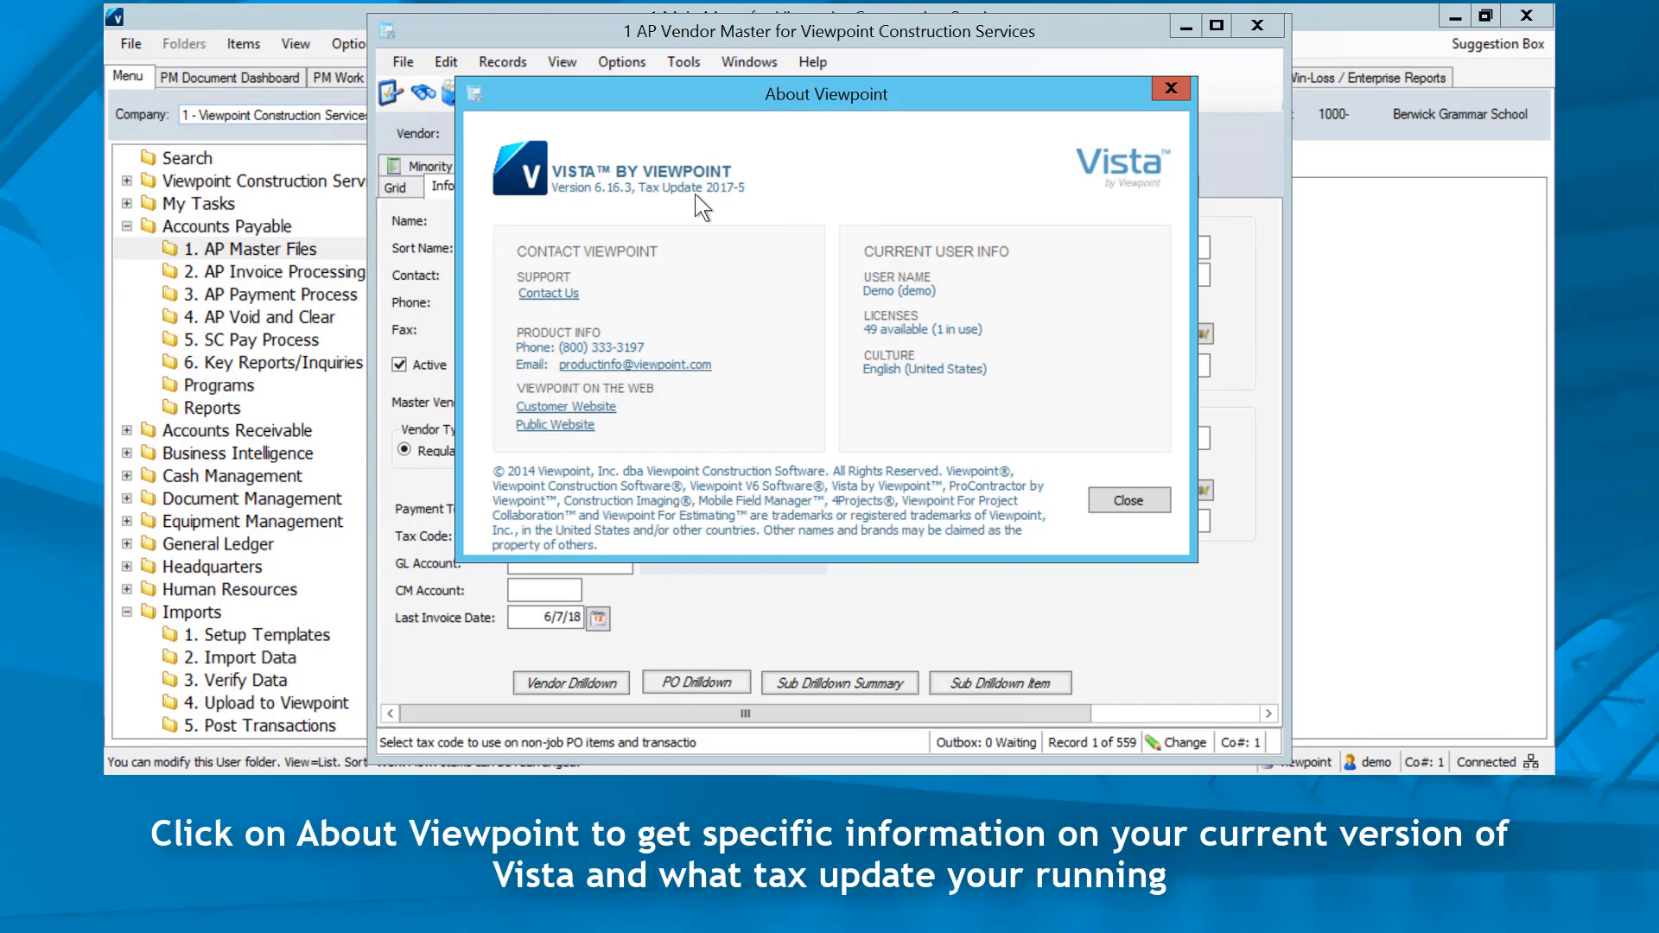
left_click(813, 61)
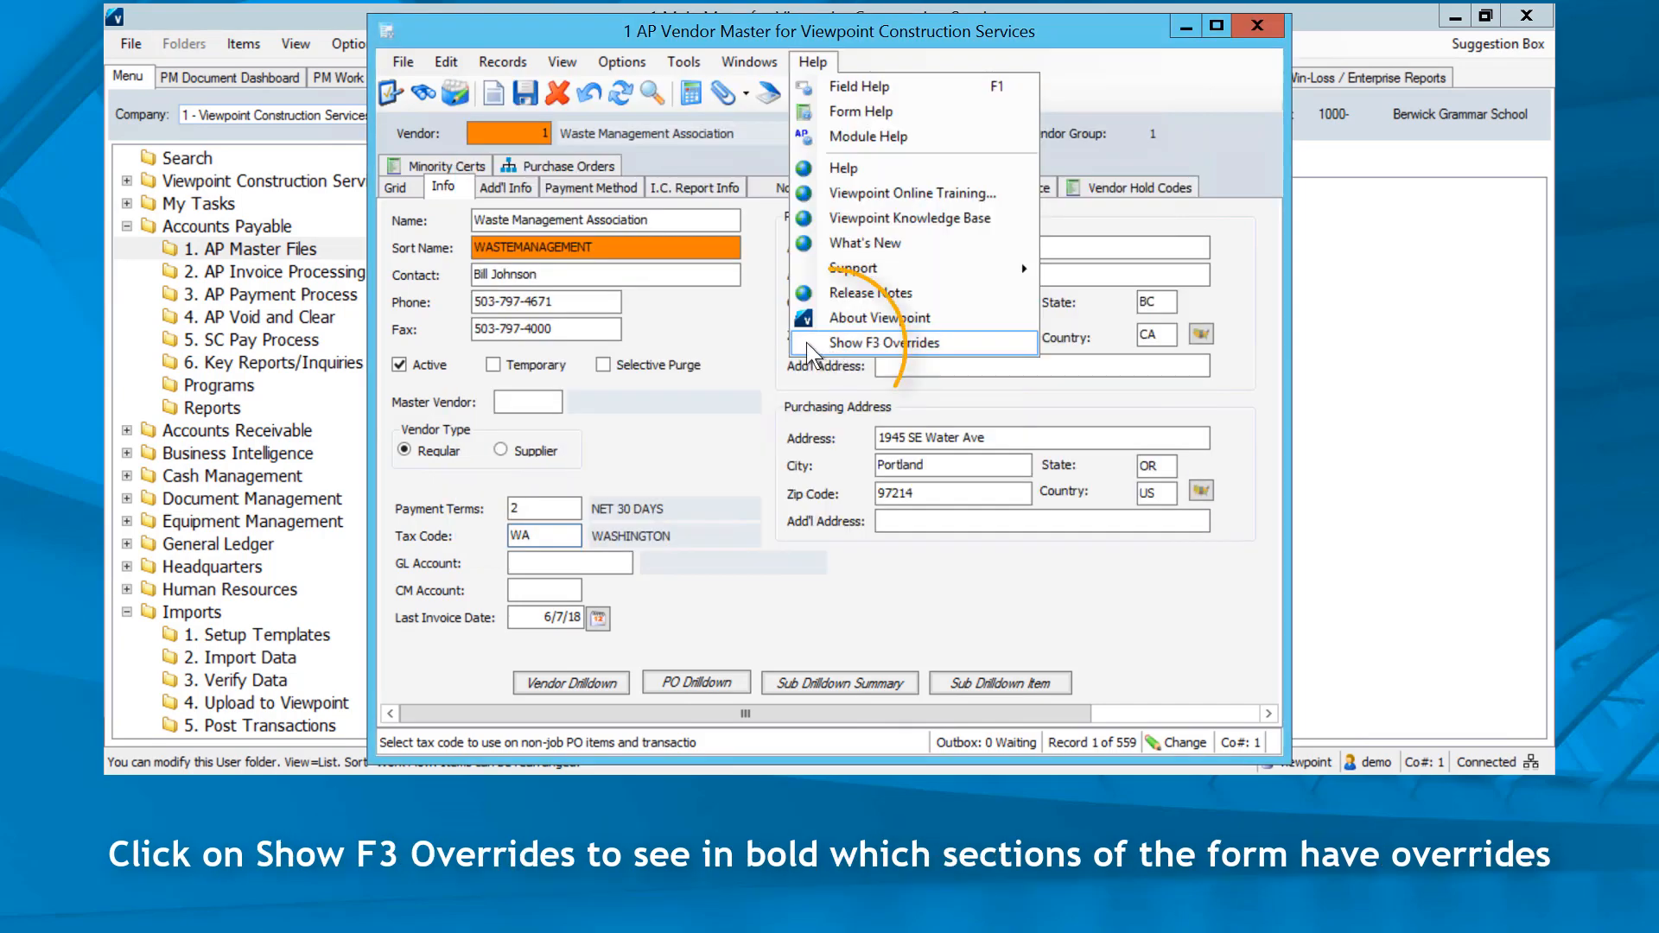
Step: Turn on Show F3 Overrides so overridden fields like Tax Code appear bold
left_click(886, 343)
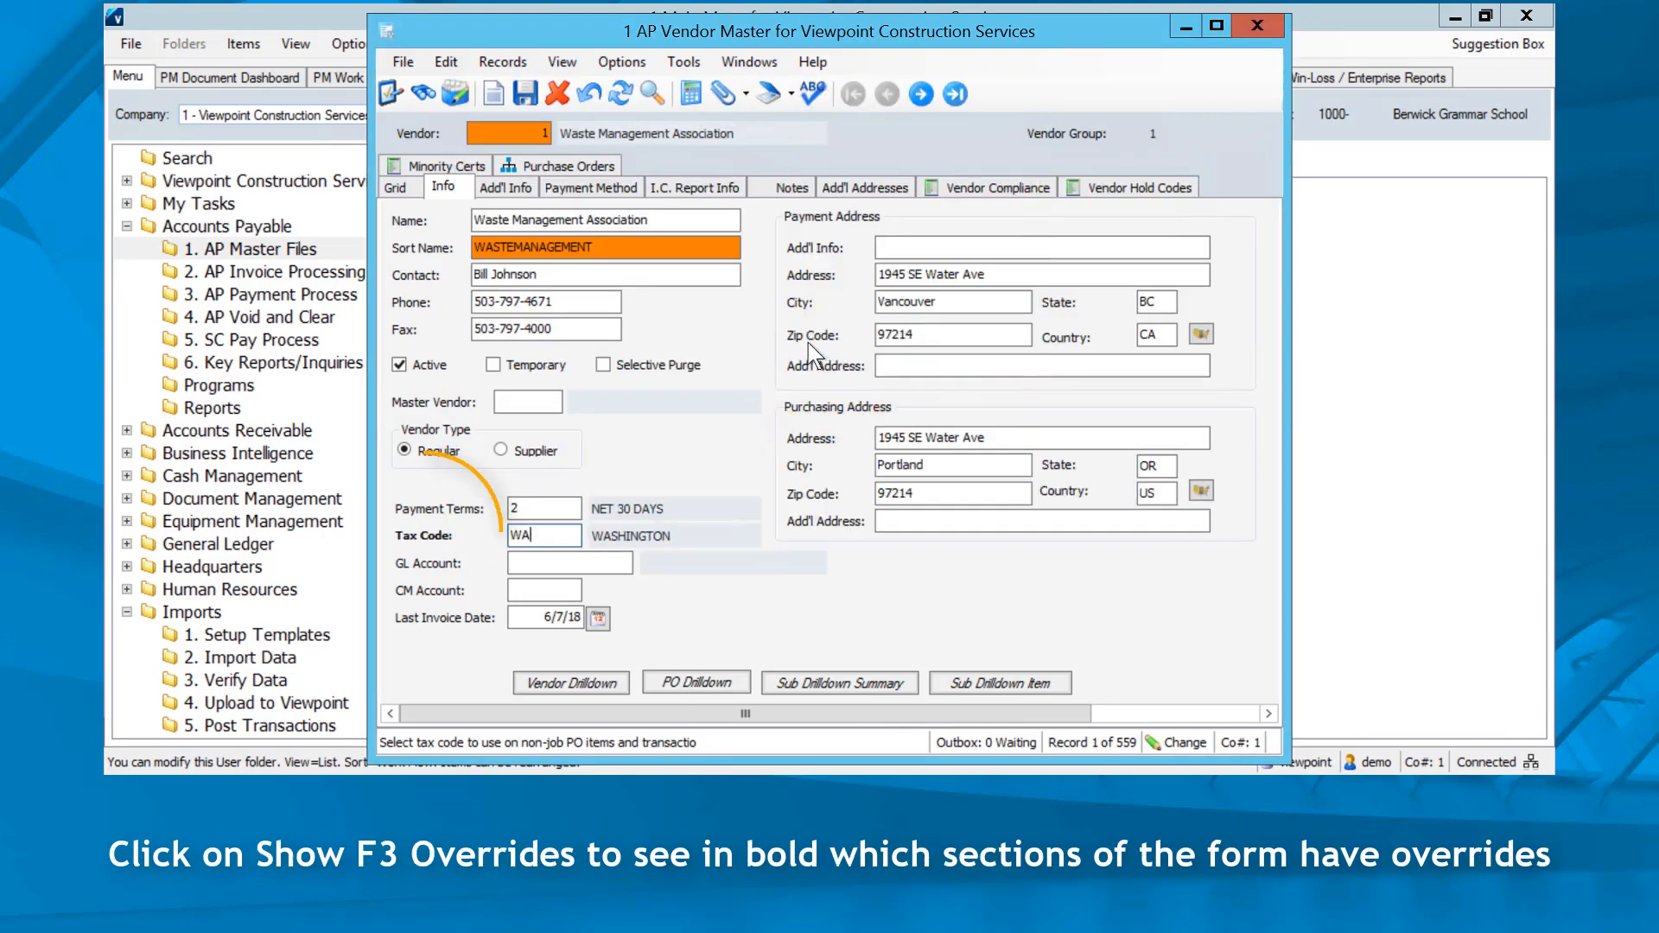
left_click(812, 62)
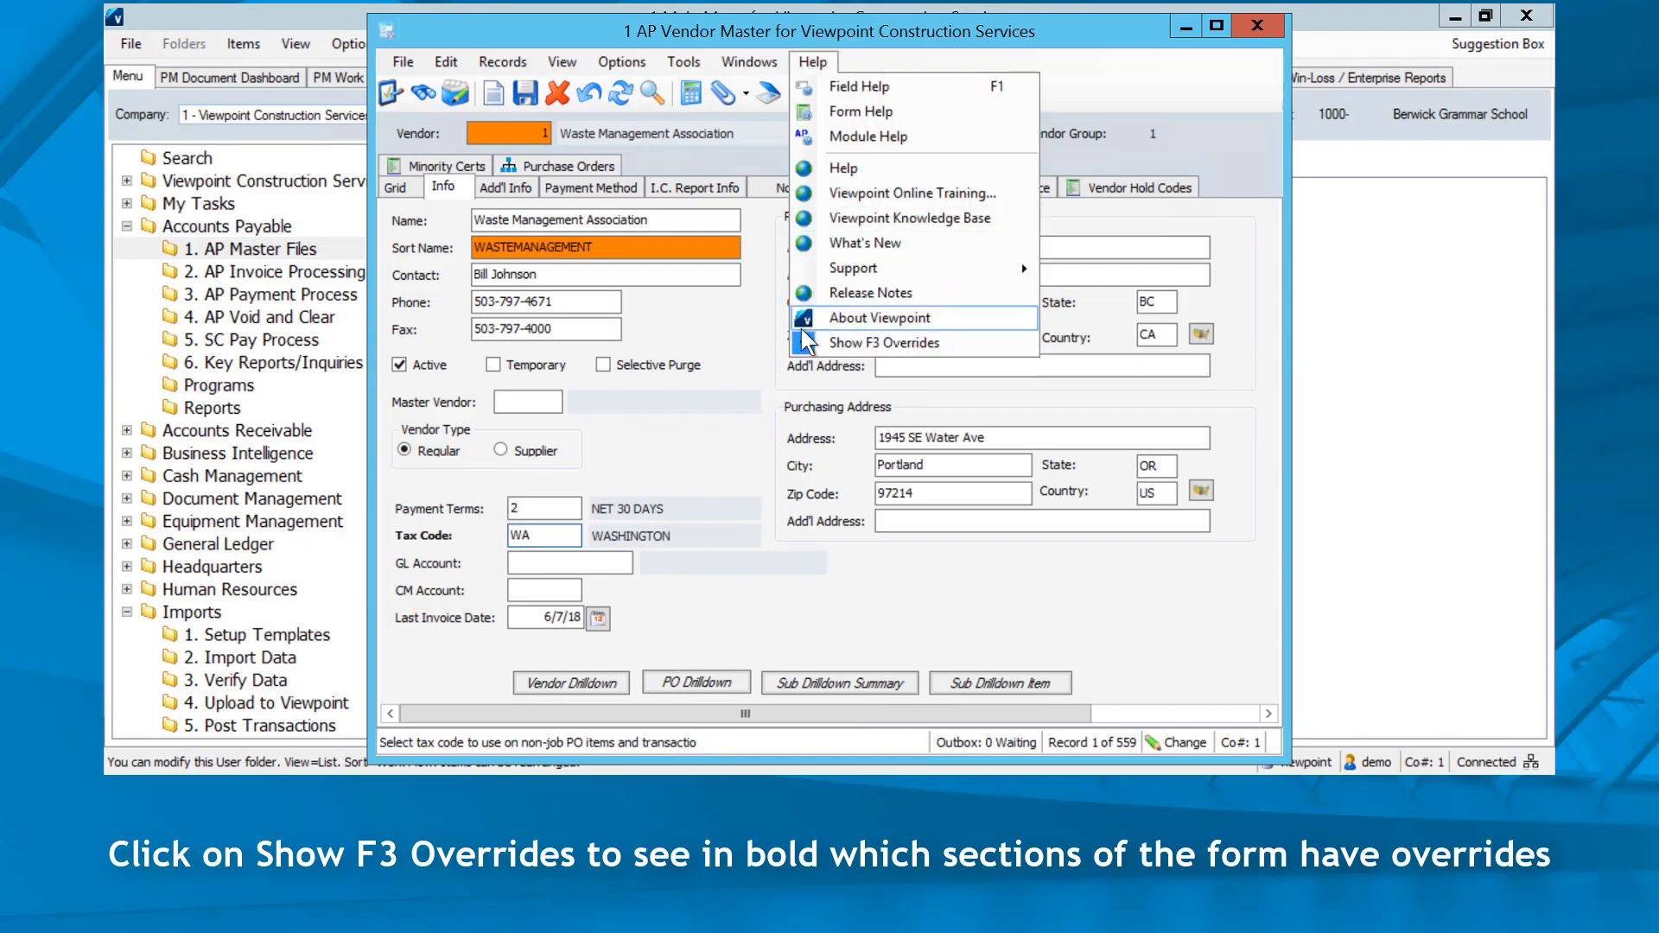